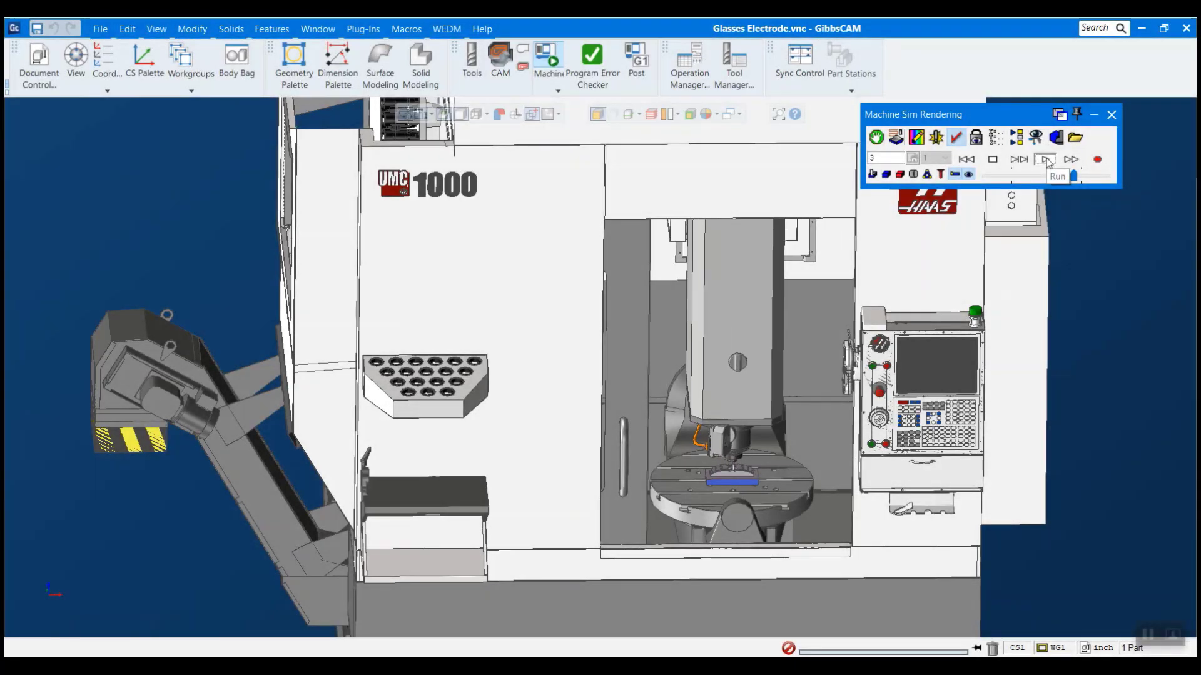
# Run the Glasses Electrode machine simulation on the Haas UMC-1000 through to operation 4.
pyautogui.click(1045, 159)
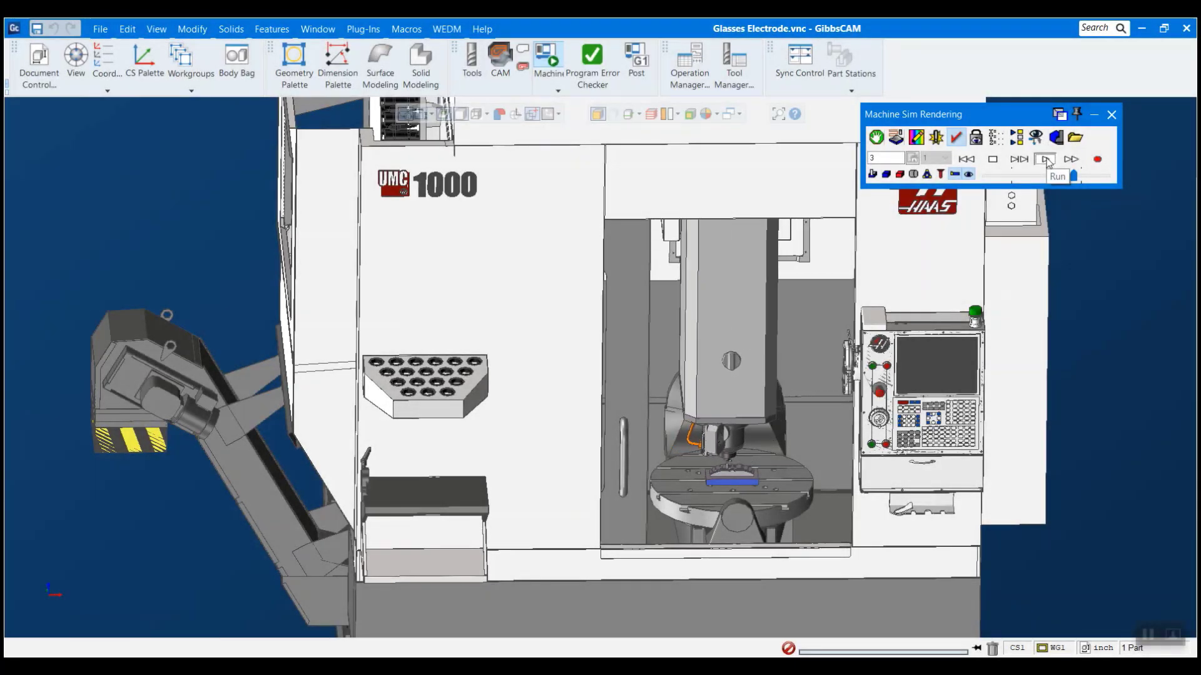
pyautogui.click(1045, 159)
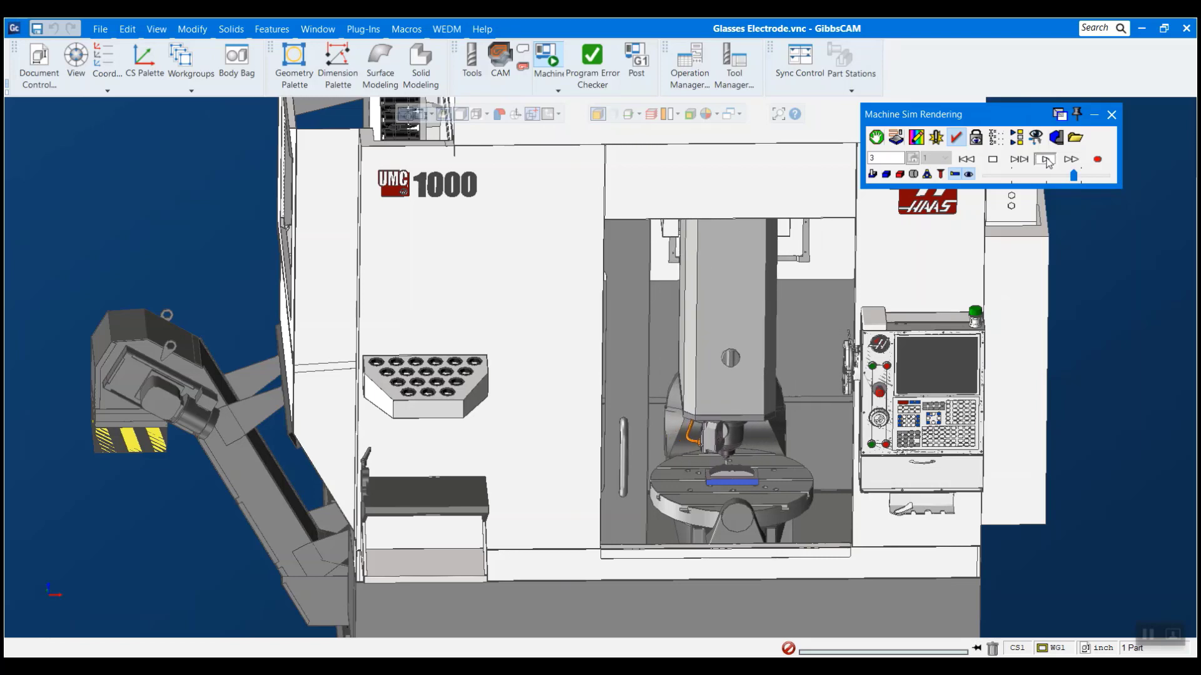
pyautogui.click(1044, 159)
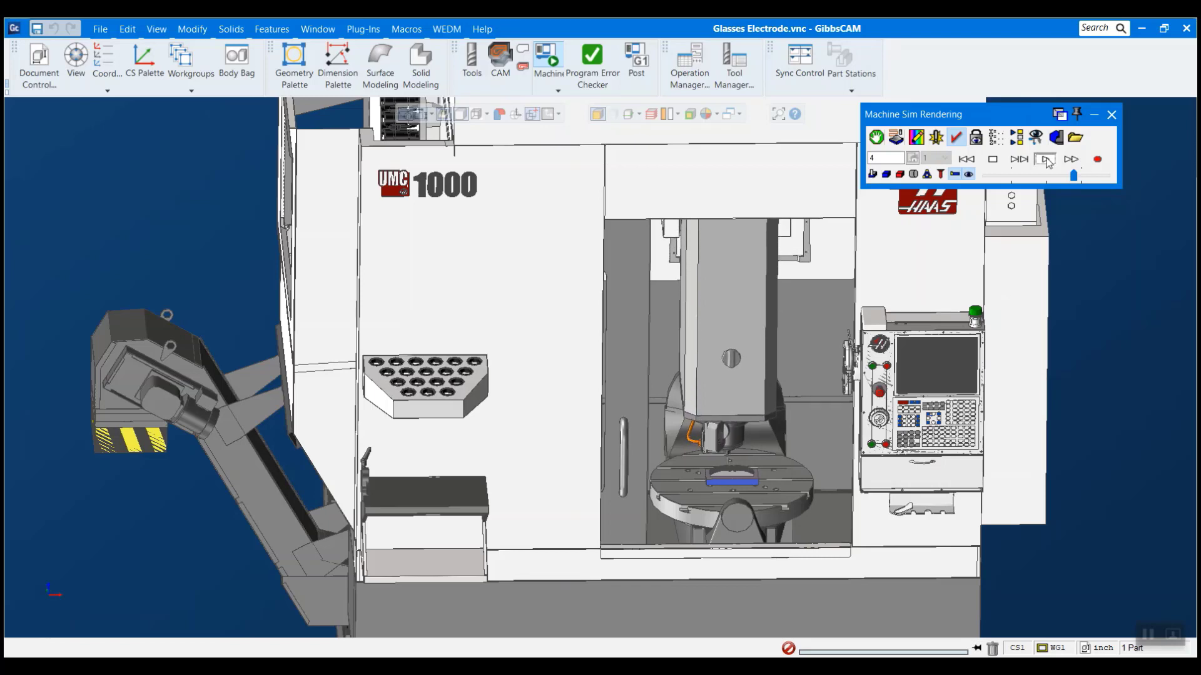
pyautogui.click(1045, 158)
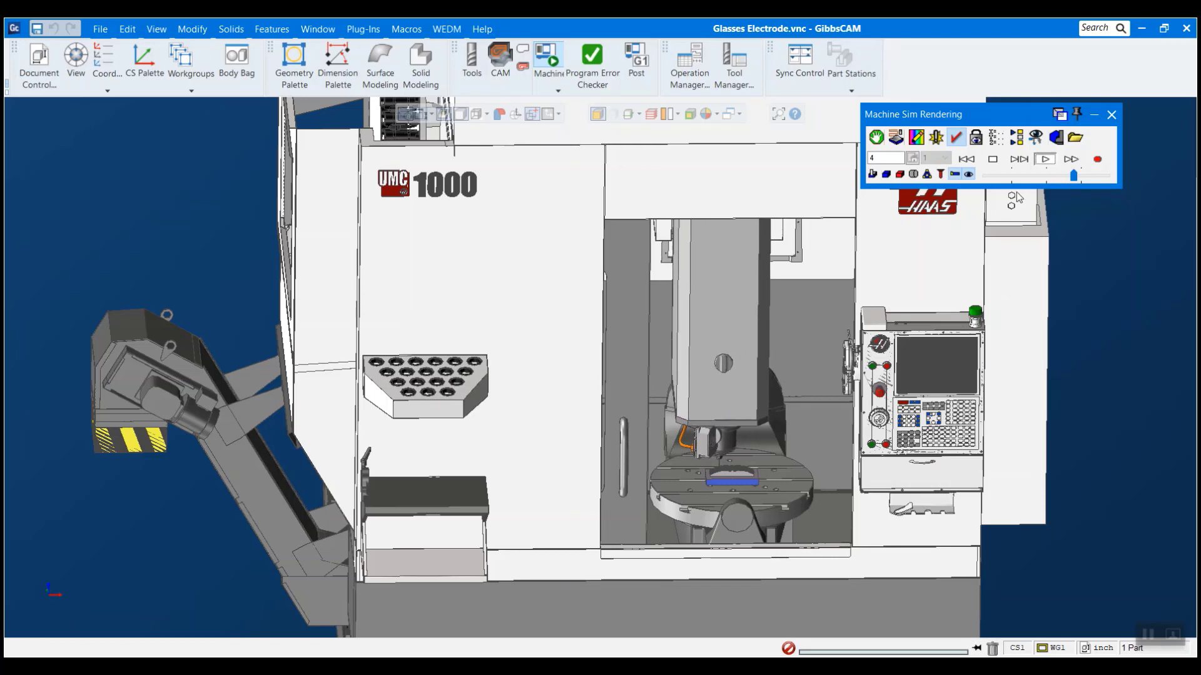
# Close the Glasses Electrode part, leaving no document open.
pyautogui.click(991, 159)
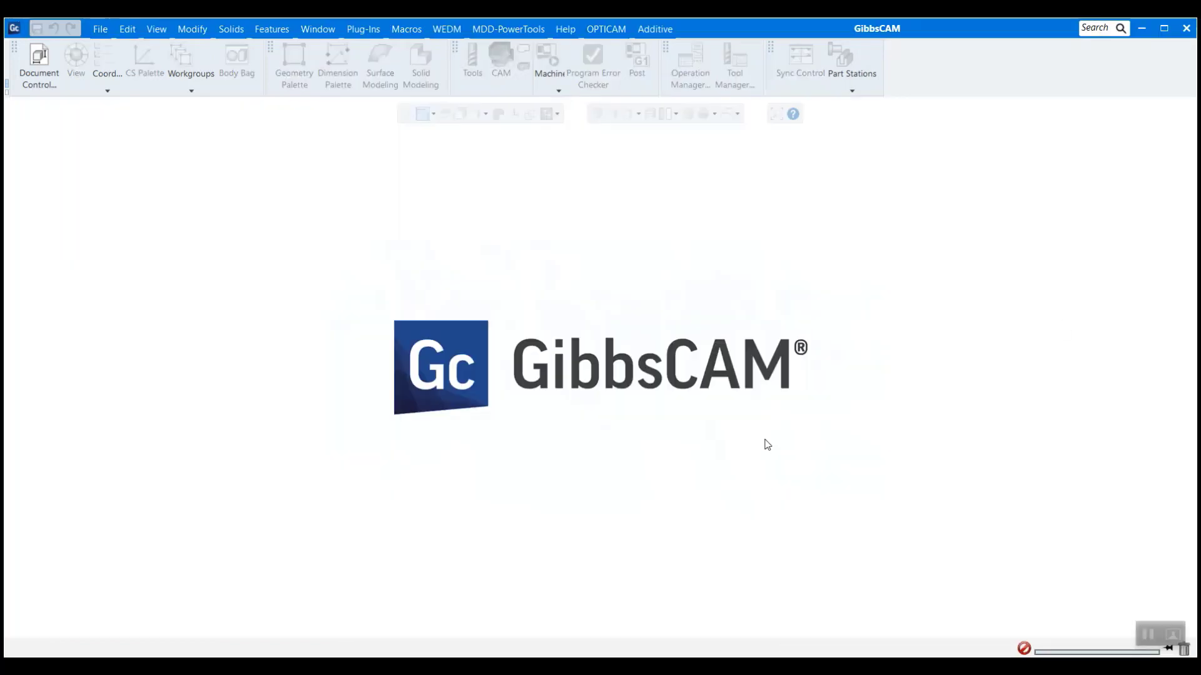
pyautogui.moveTo(496, 564)
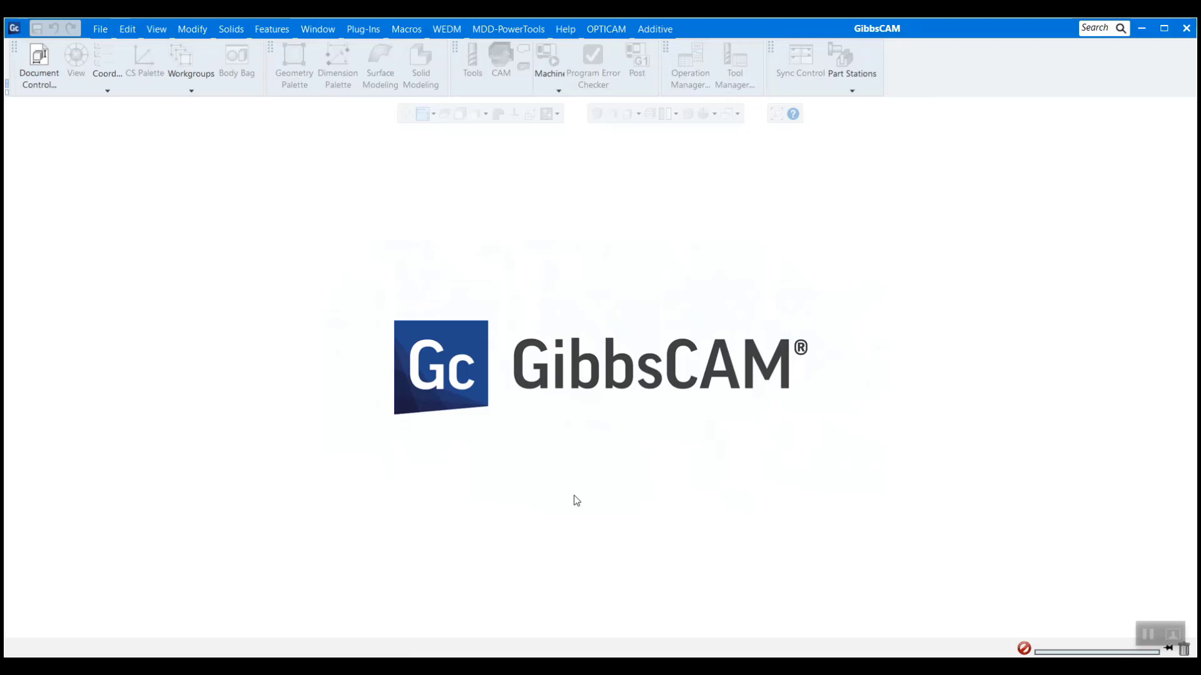
pyautogui.moveTo(339, 456)
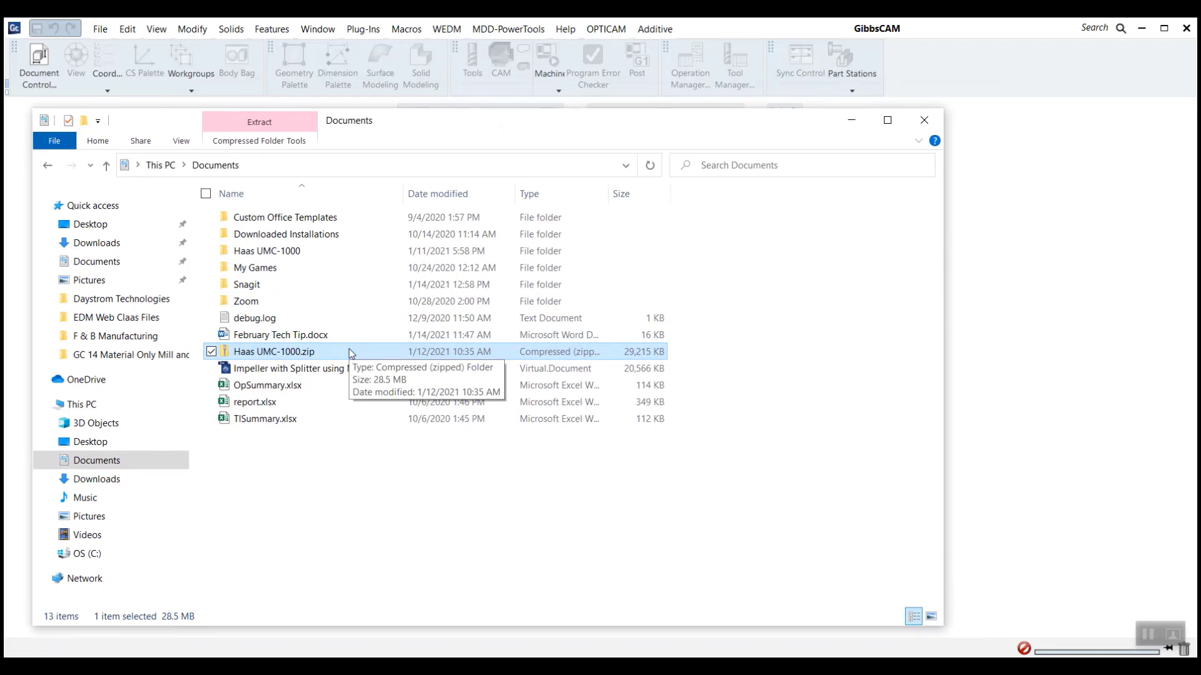
pyautogui.moveTo(251, 350)
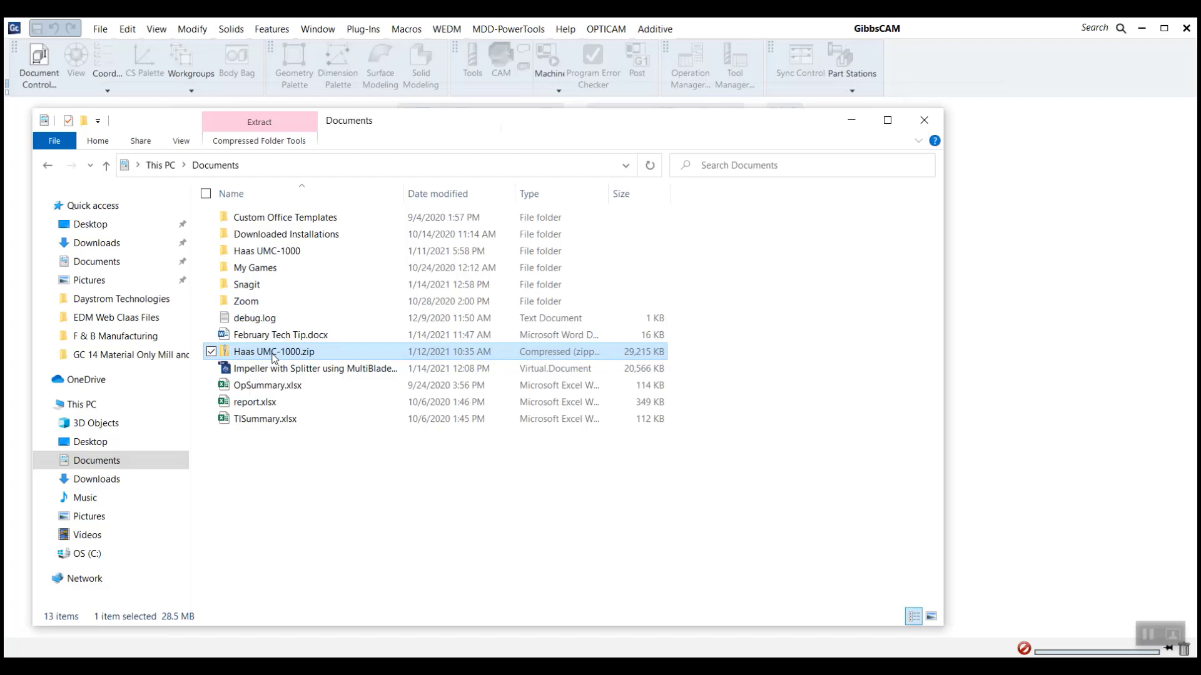
pyautogui.moveTo(274, 351)
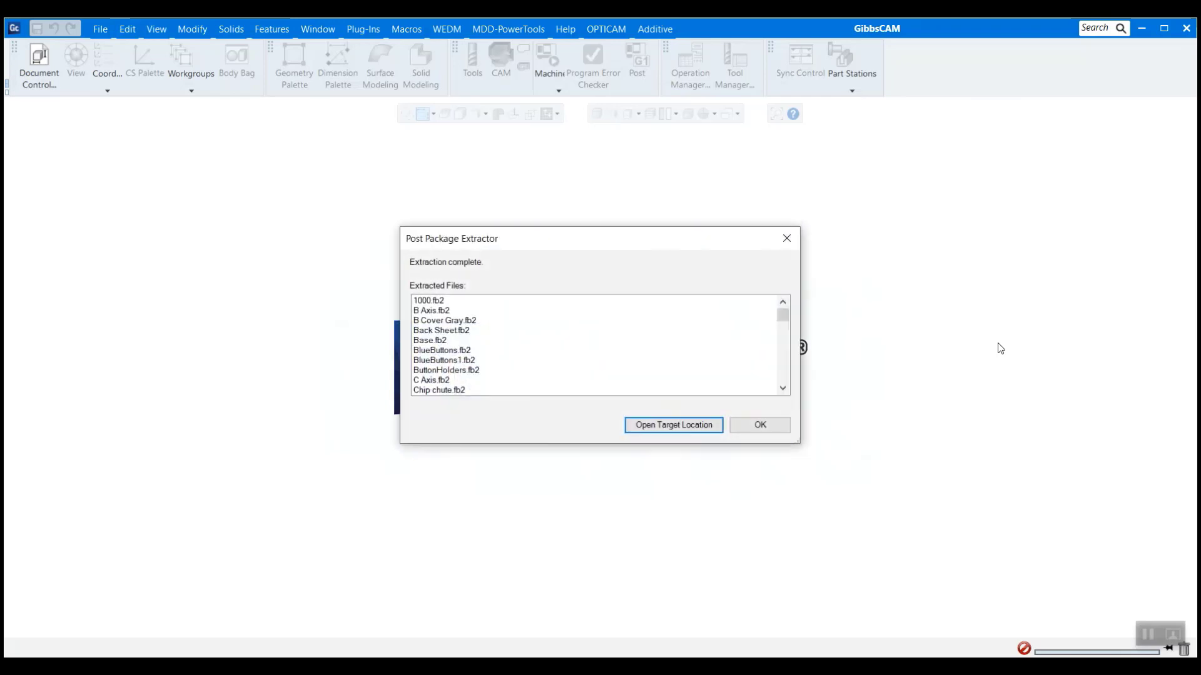
pyautogui.moveTo(471, 315)
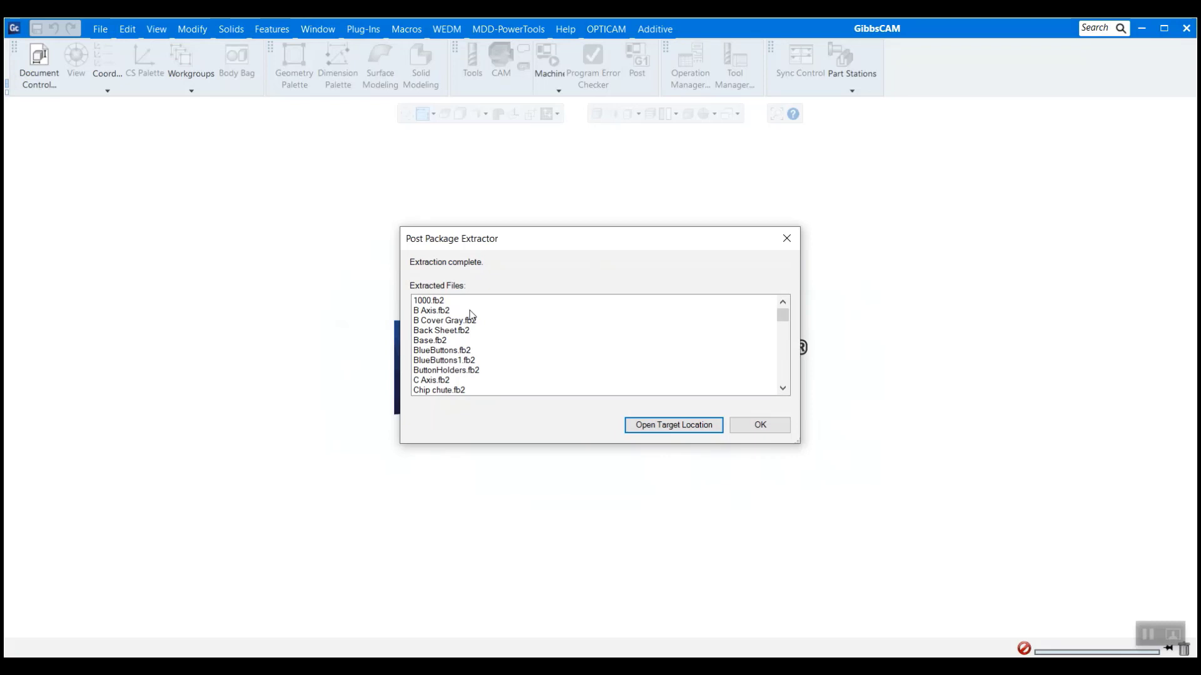
pyautogui.moveTo(452, 310)
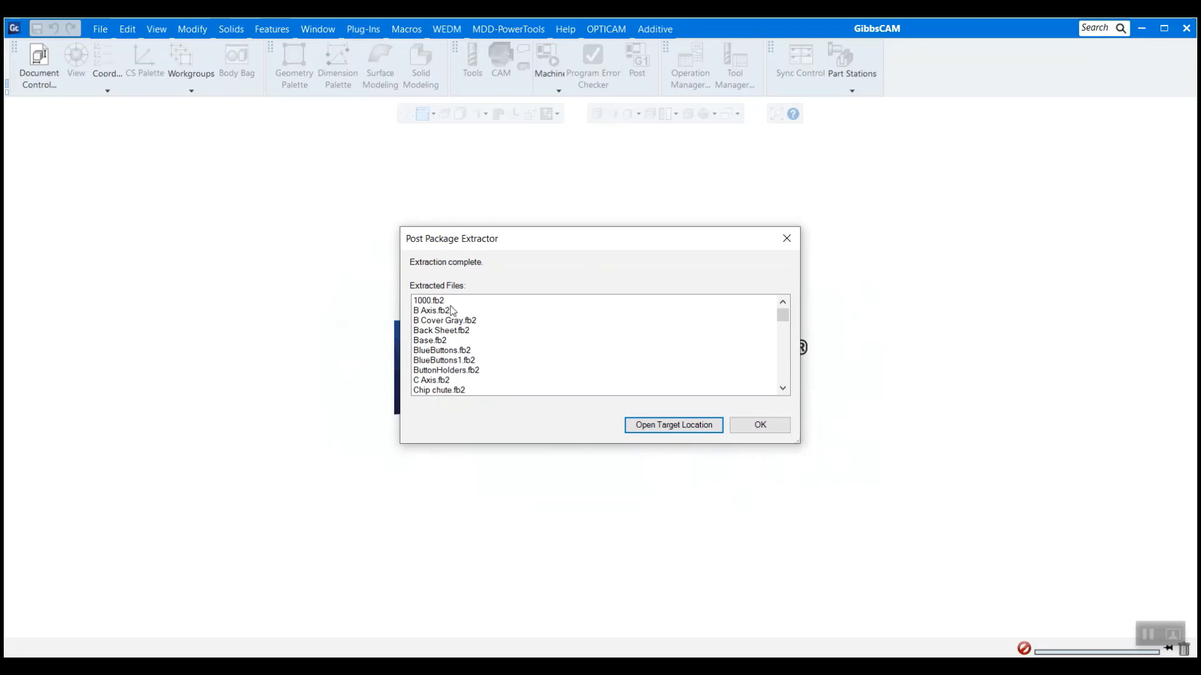
# Review the extracted Haas UMC-1000 machine file list down to the Z Axis entries.
pyautogui.click(444, 320)
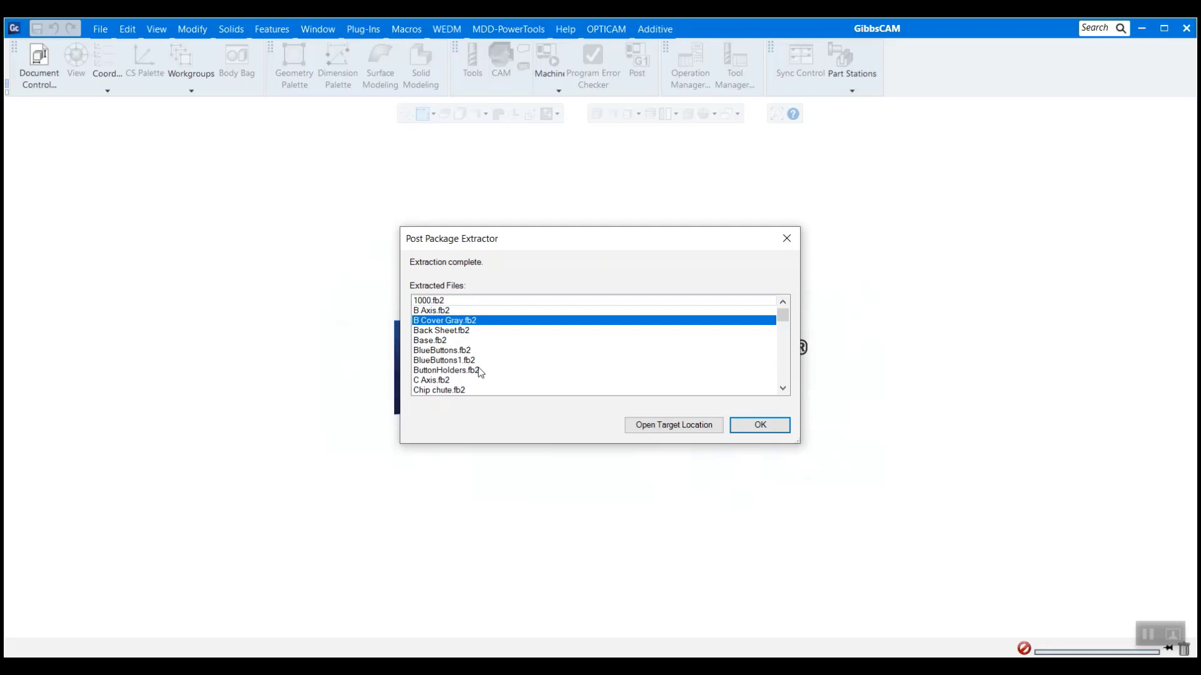
pyautogui.scroll(-3)
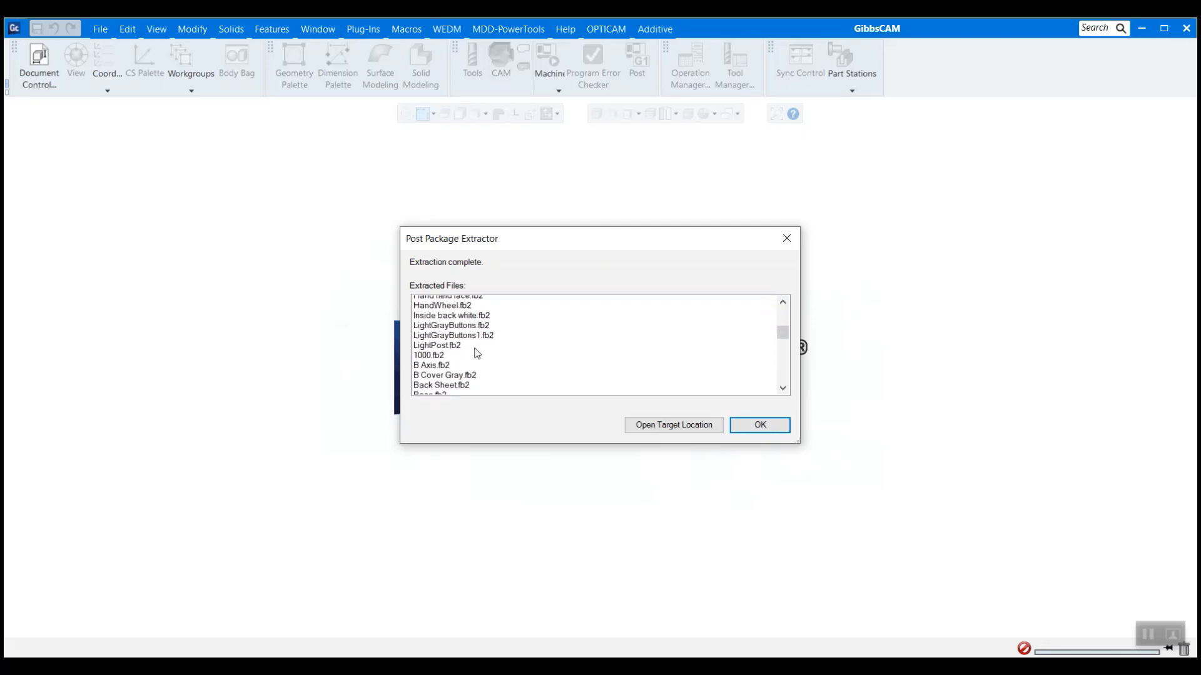
pyautogui.scroll(-3)
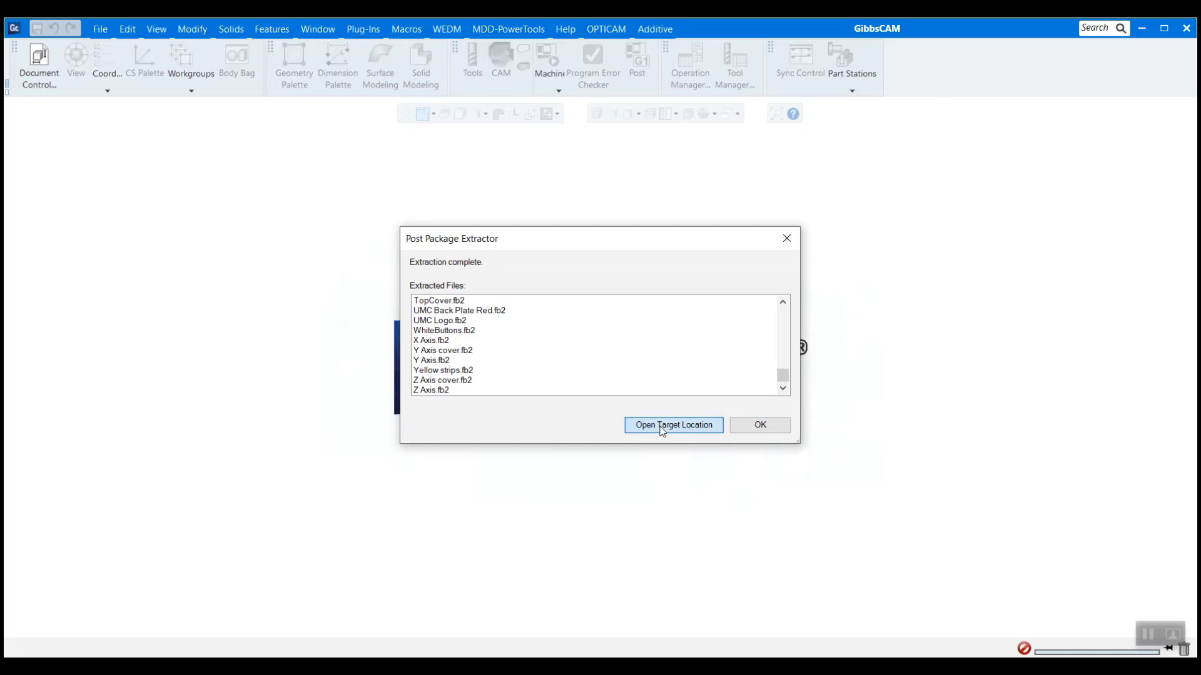
# Browse to the extracted files and into the MachineSim folder holding Haas UMC-1000.
pyautogui.click(673, 425)
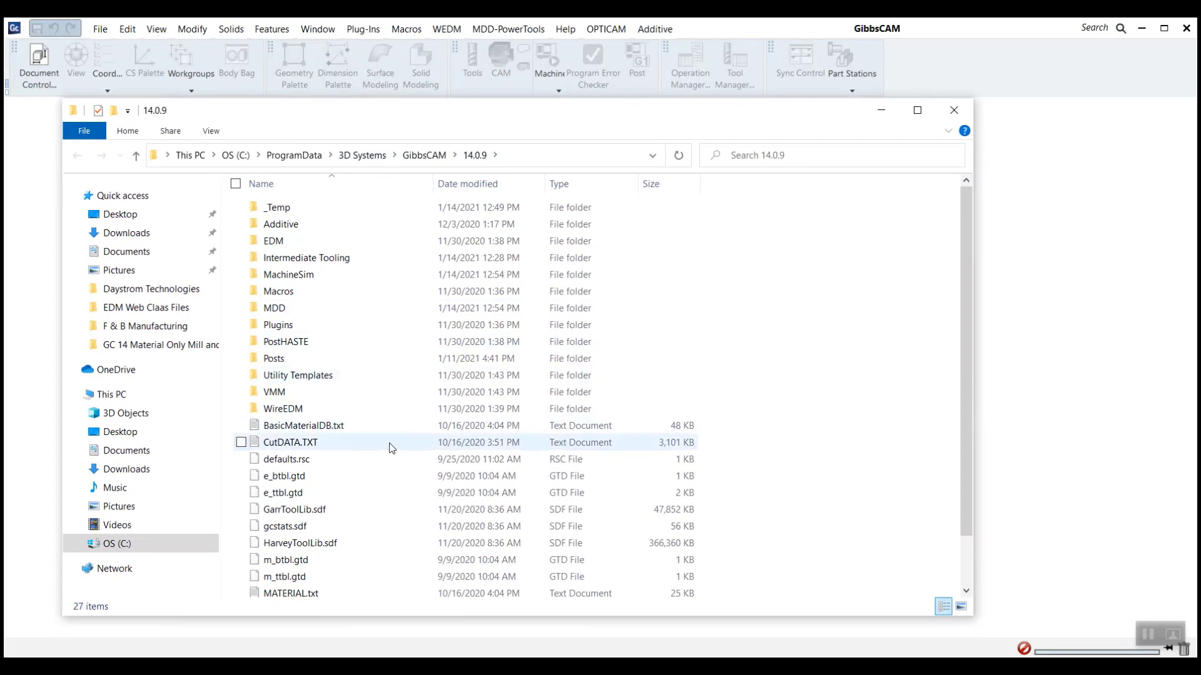
pyautogui.click(308, 324)
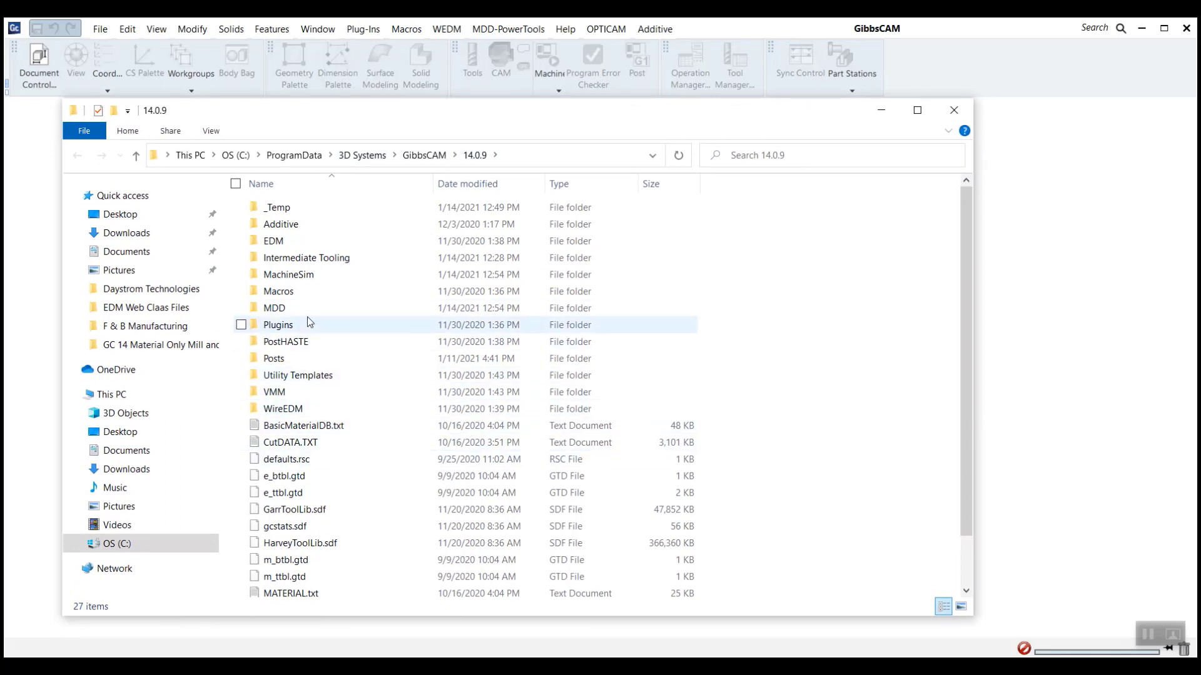
pyautogui.doubleClick(287, 274)
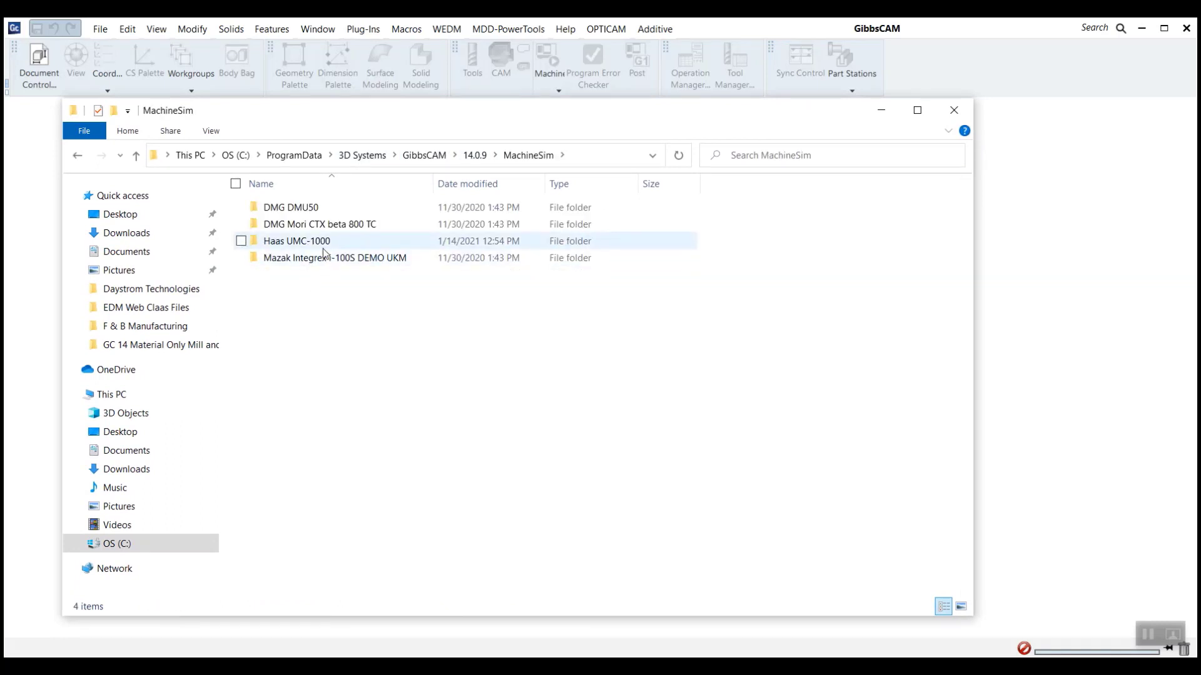
pyautogui.moveTo(298, 241)
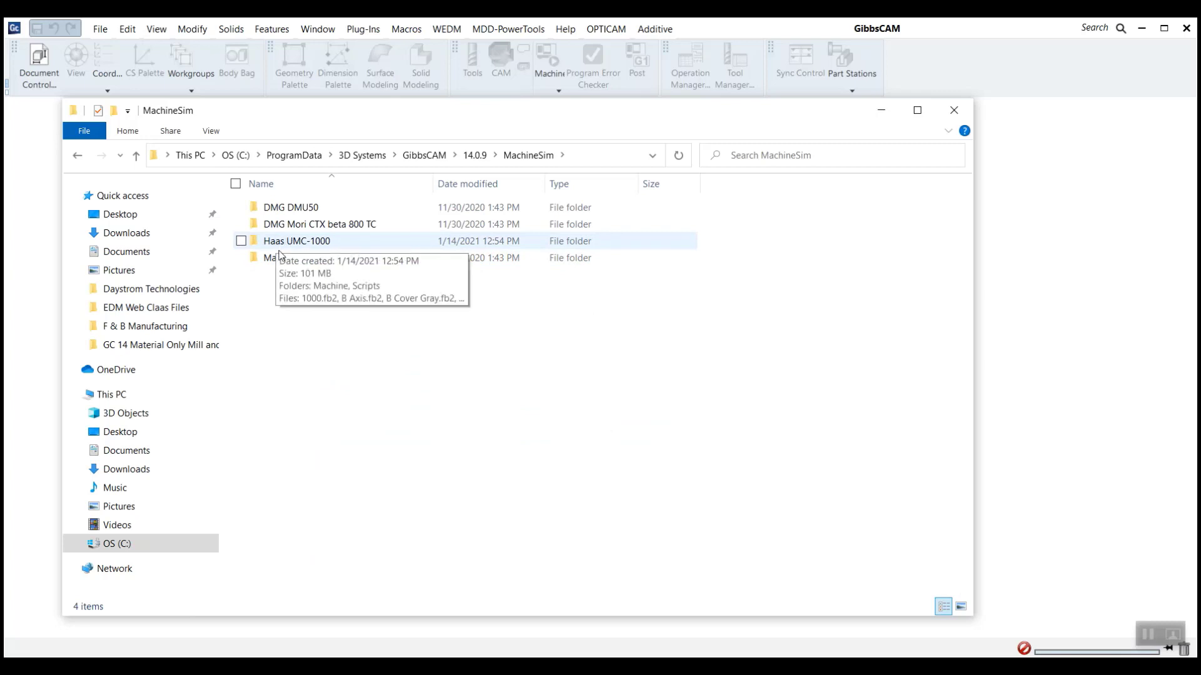
pyautogui.moveTo(310, 253)
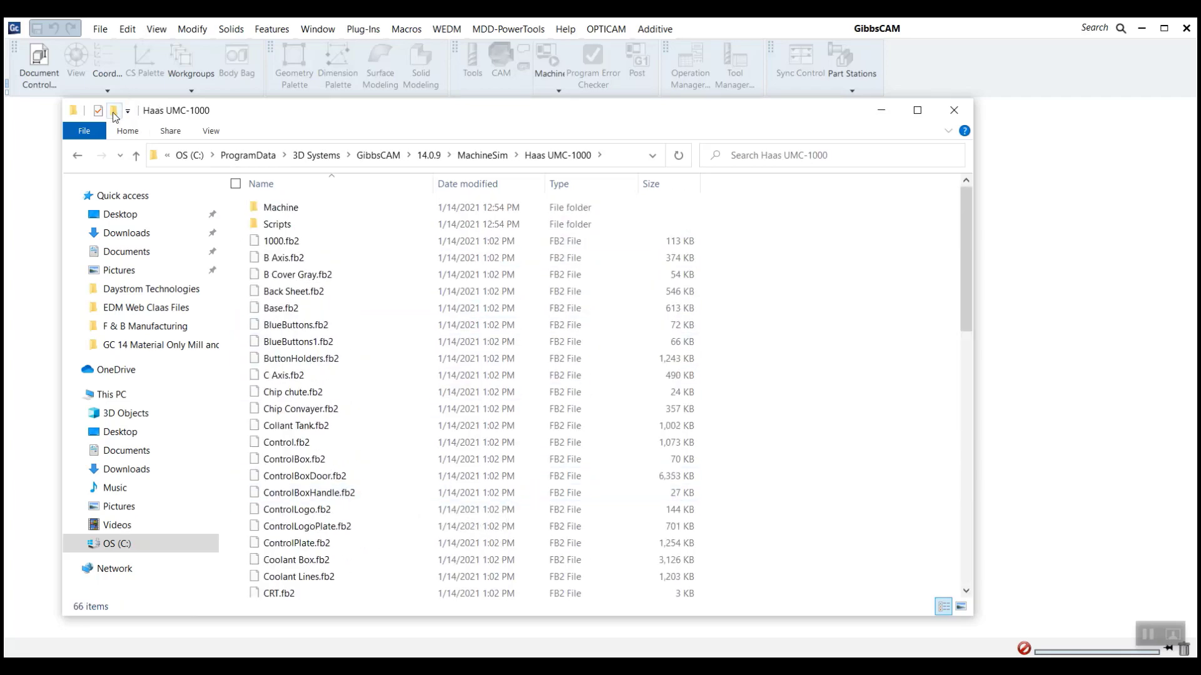
# Go back to the 14.0.9 folder and locate Haas UMC-1000.mdd in the MDD folder.
pyautogui.click(135, 155)
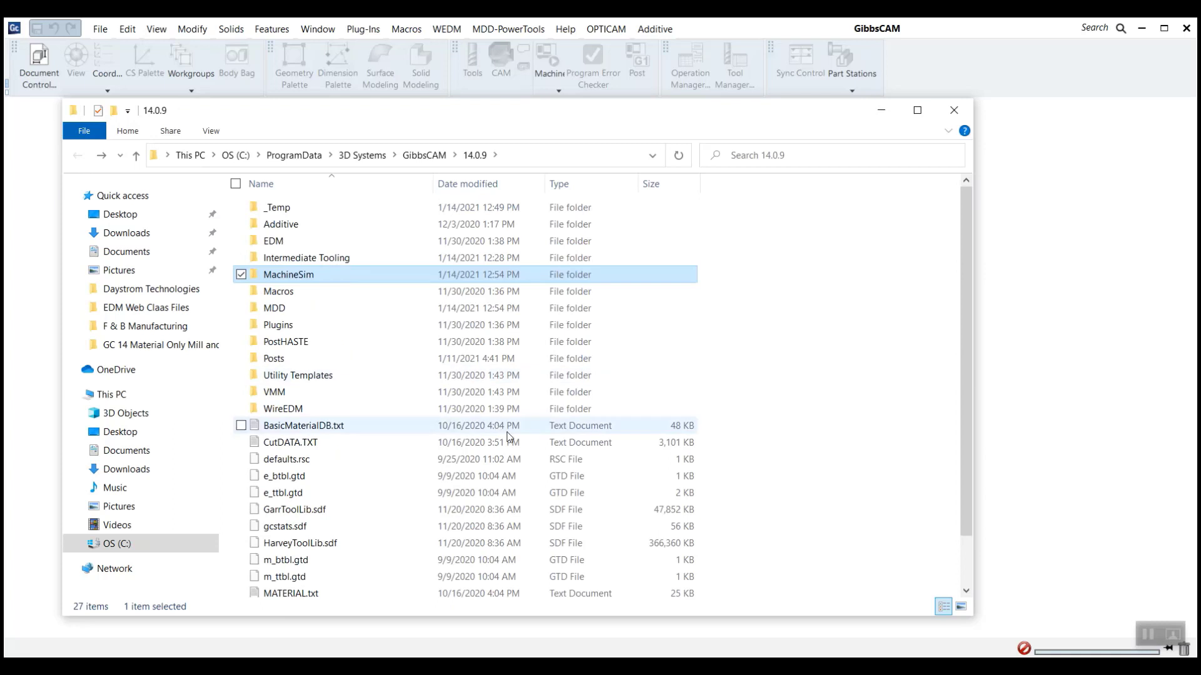
pyautogui.doubleClick(274, 308)
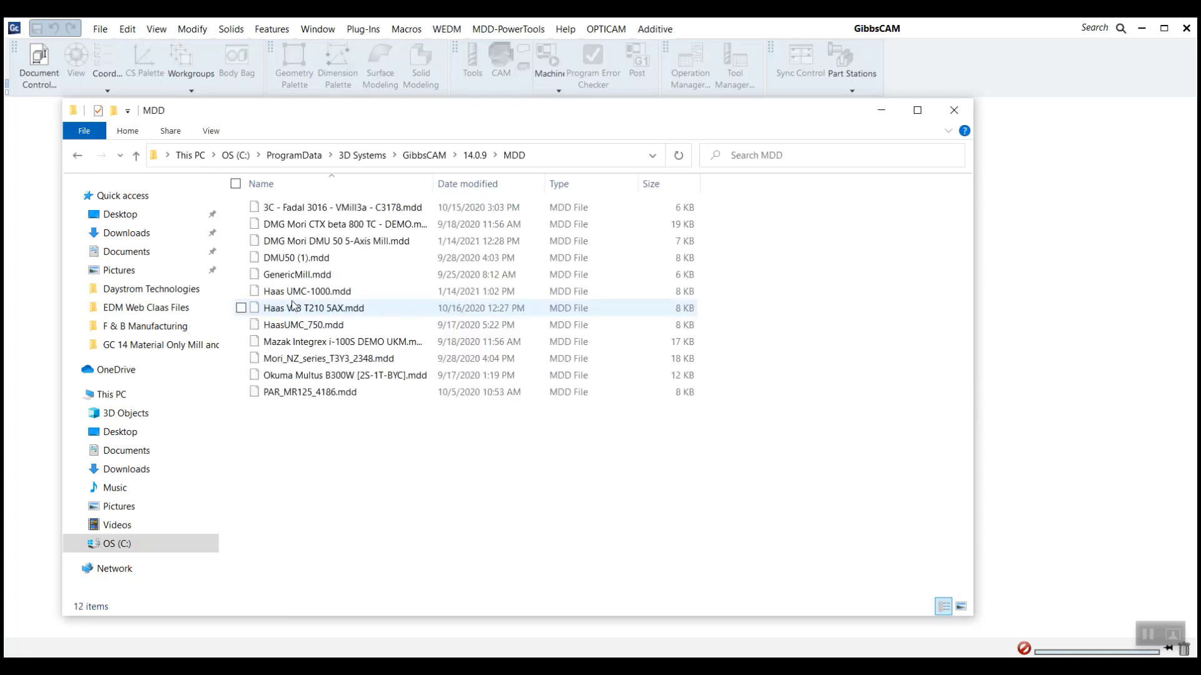
pyautogui.click(307, 292)
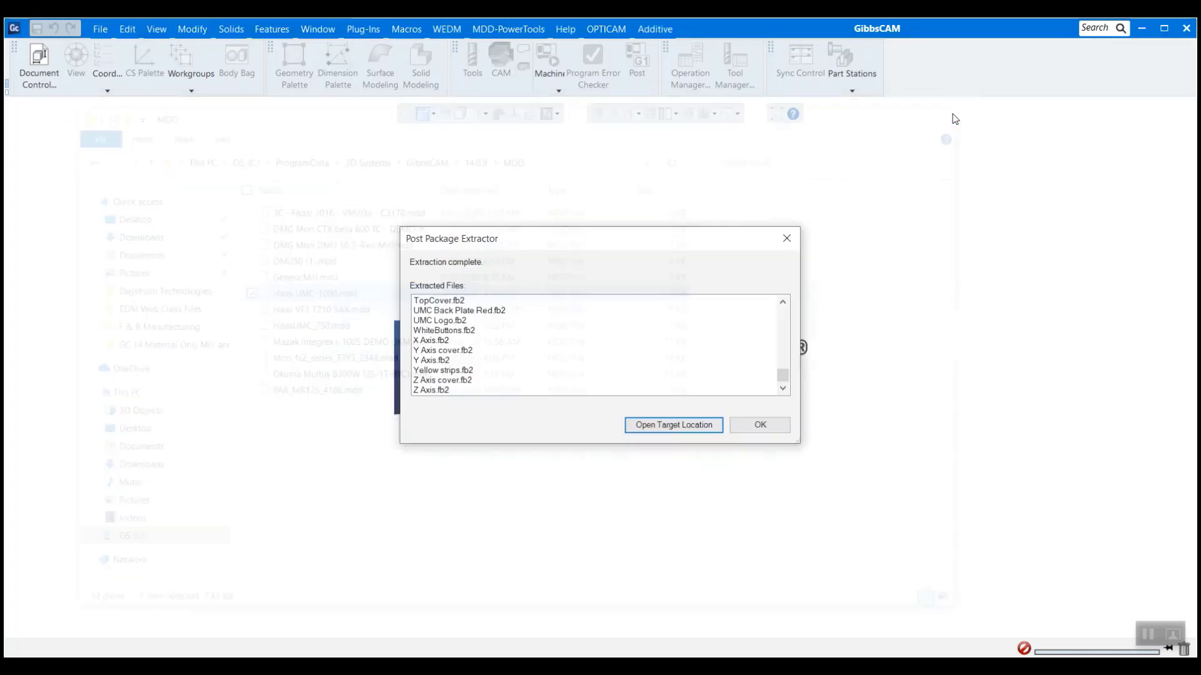
# Dismiss the extraction results and open the Impeller with Splitter recent part.
pyautogui.click(758, 425)
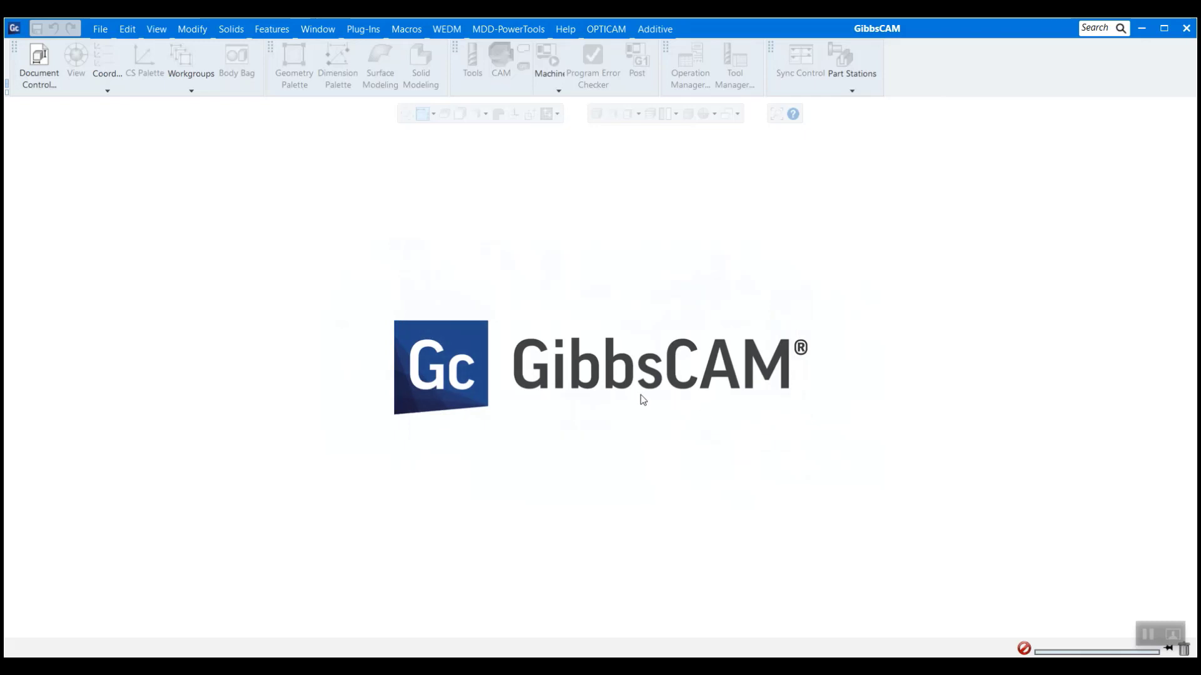
pyautogui.moveTo(644, 396)
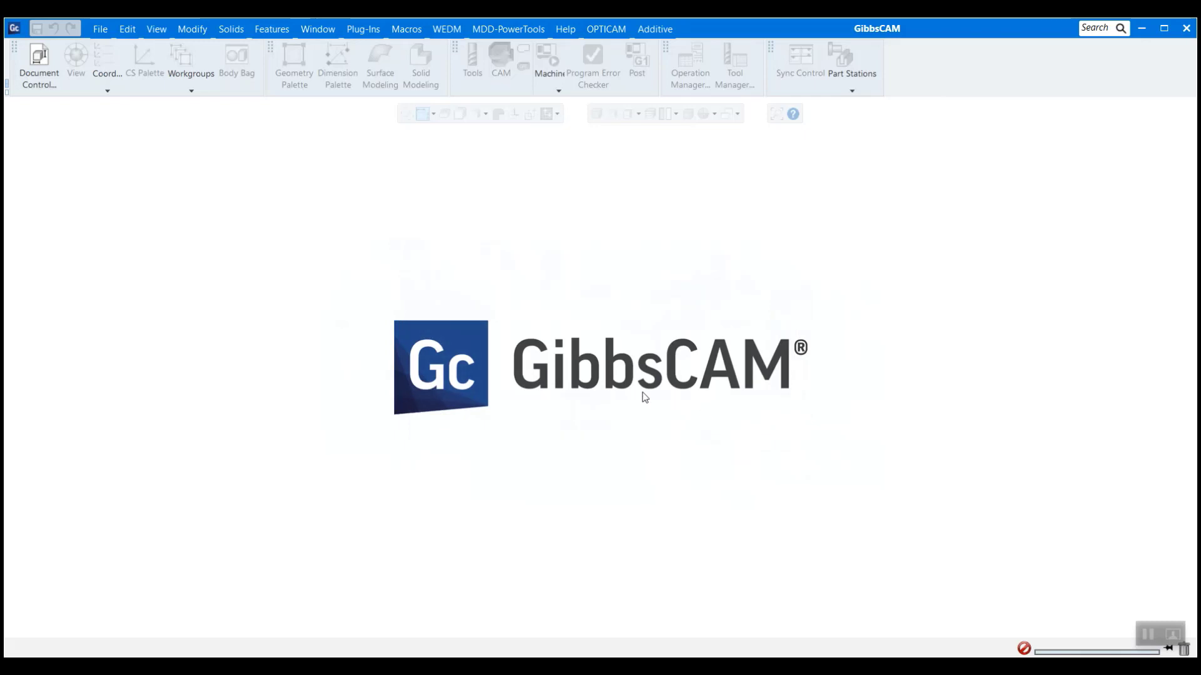
pyautogui.click(100, 28)
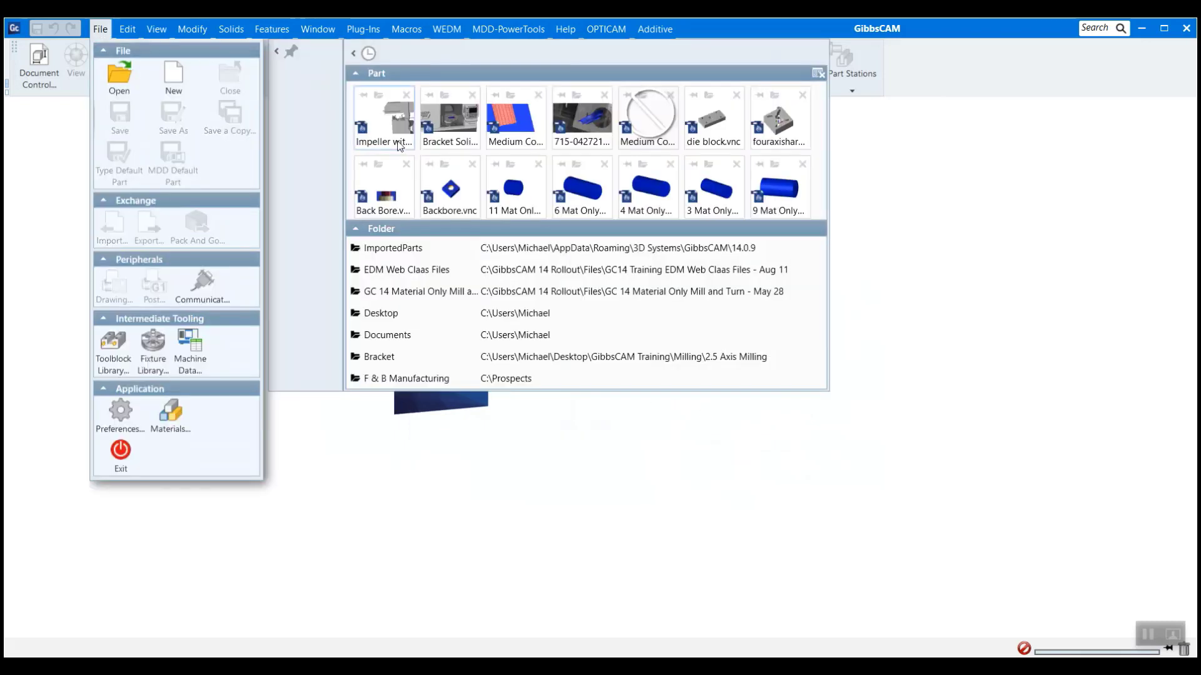
pyautogui.doubleClick(383, 115)
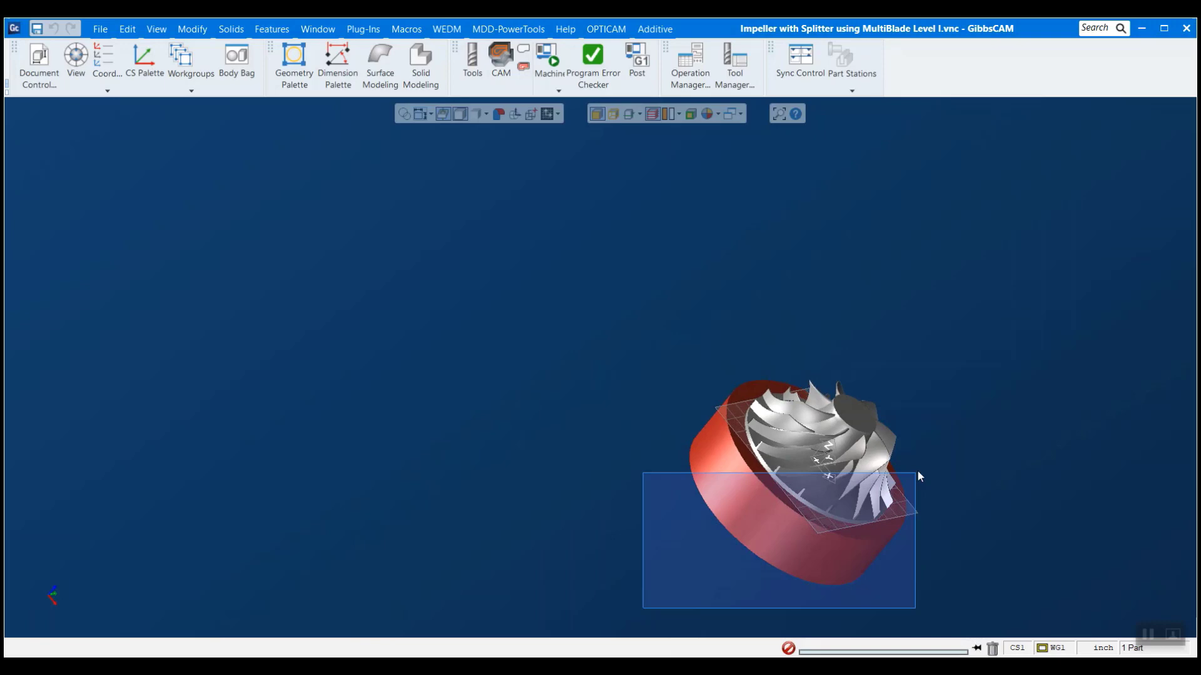
# Show the impeller's processes and tools and set Haas UMC-1000 as its machine.
pyautogui.click(500, 60)
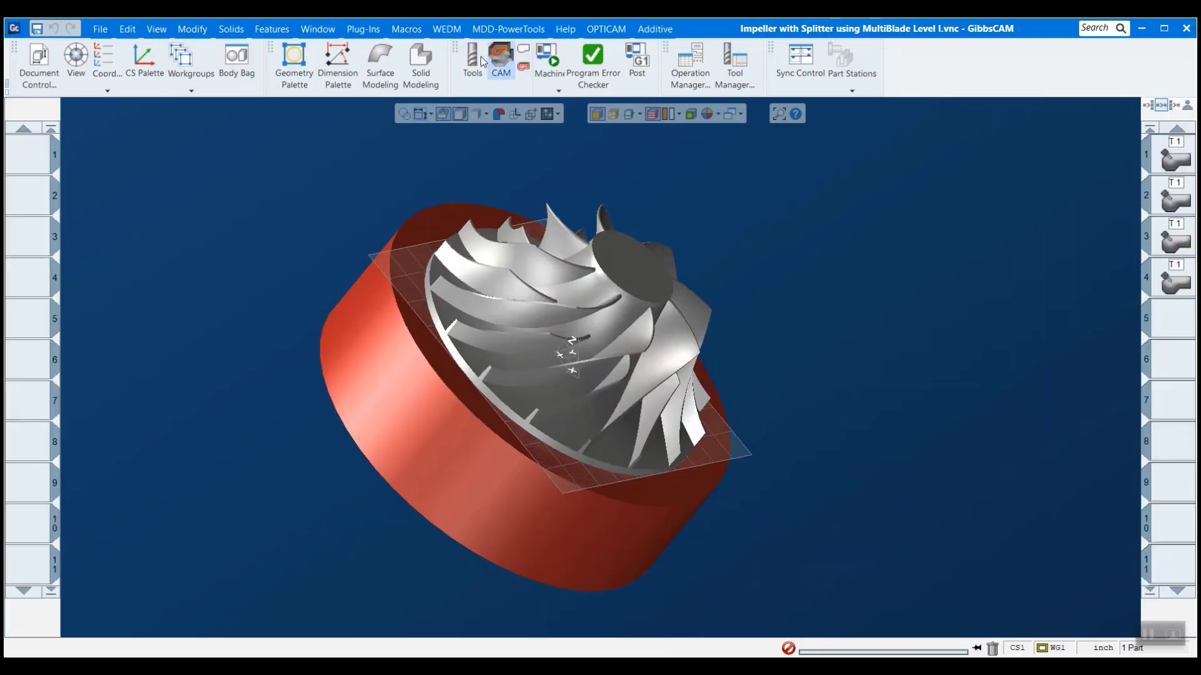
pyautogui.click(472, 58)
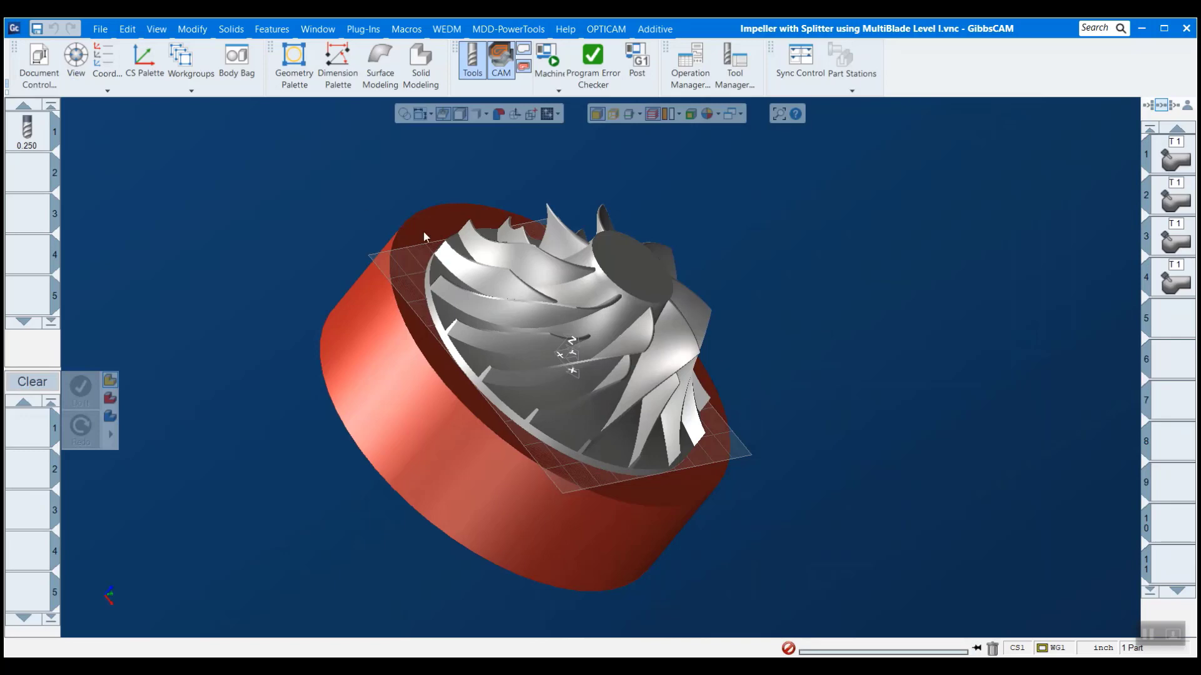
pyautogui.moveTo(35, 50)
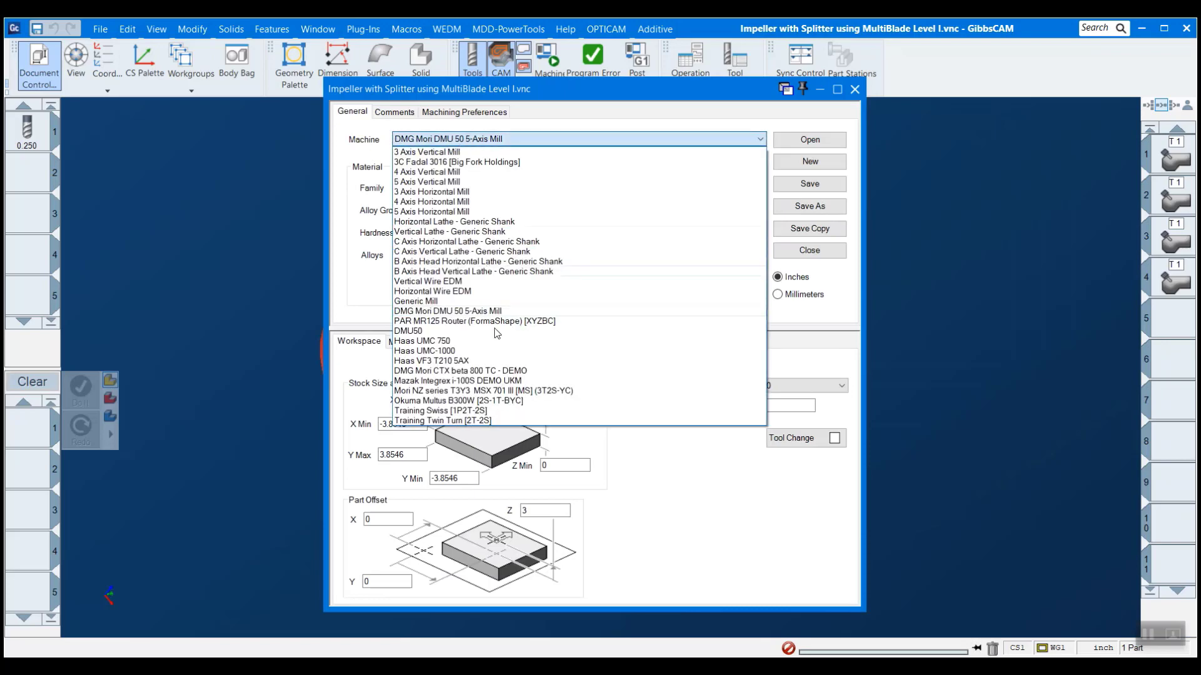
pyautogui.moveTo(455, 350)
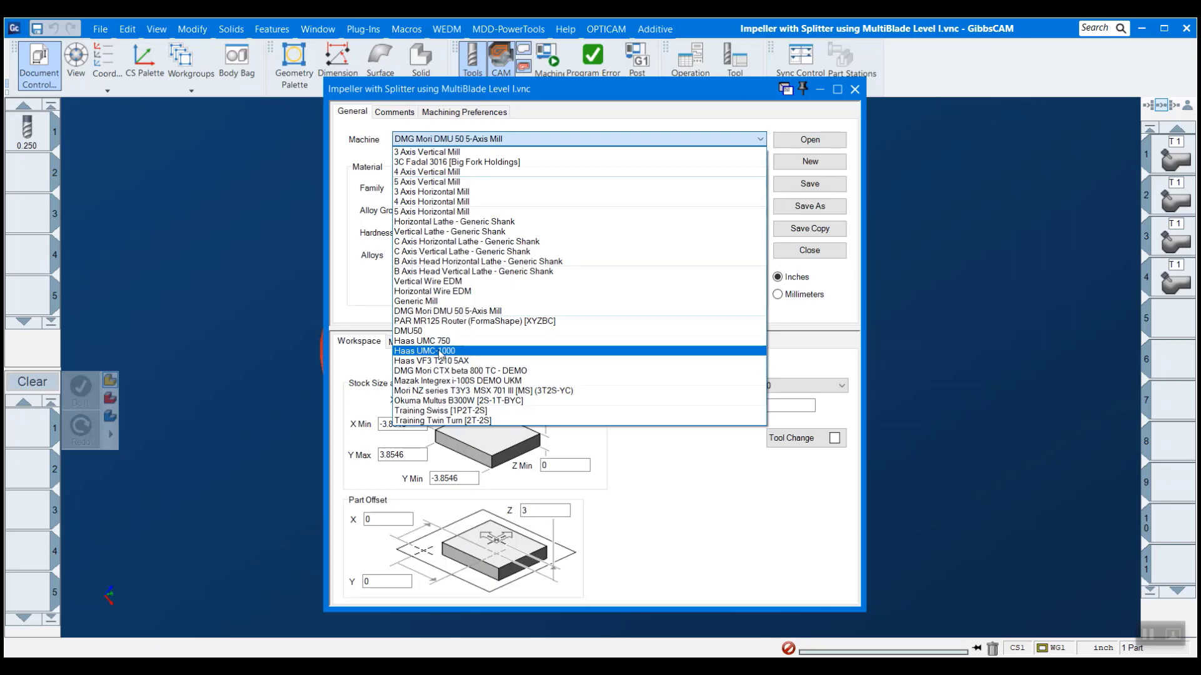
pyautogui.click(424, 350)
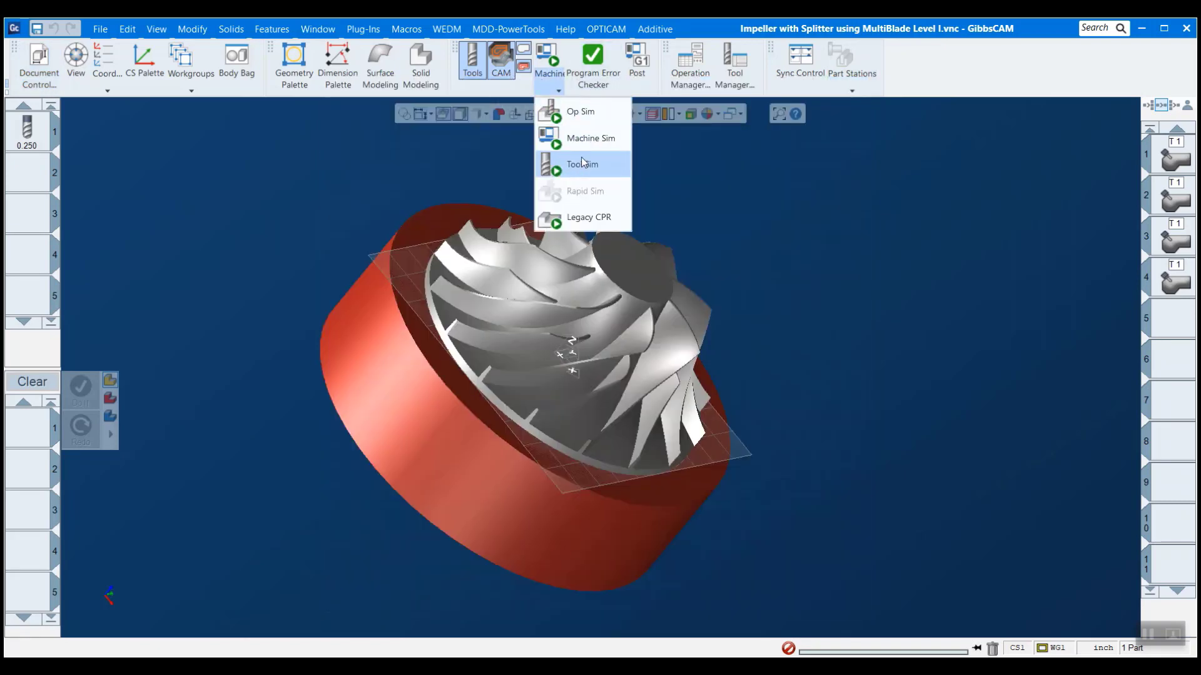
pyautogui.moveTo(579, 112)
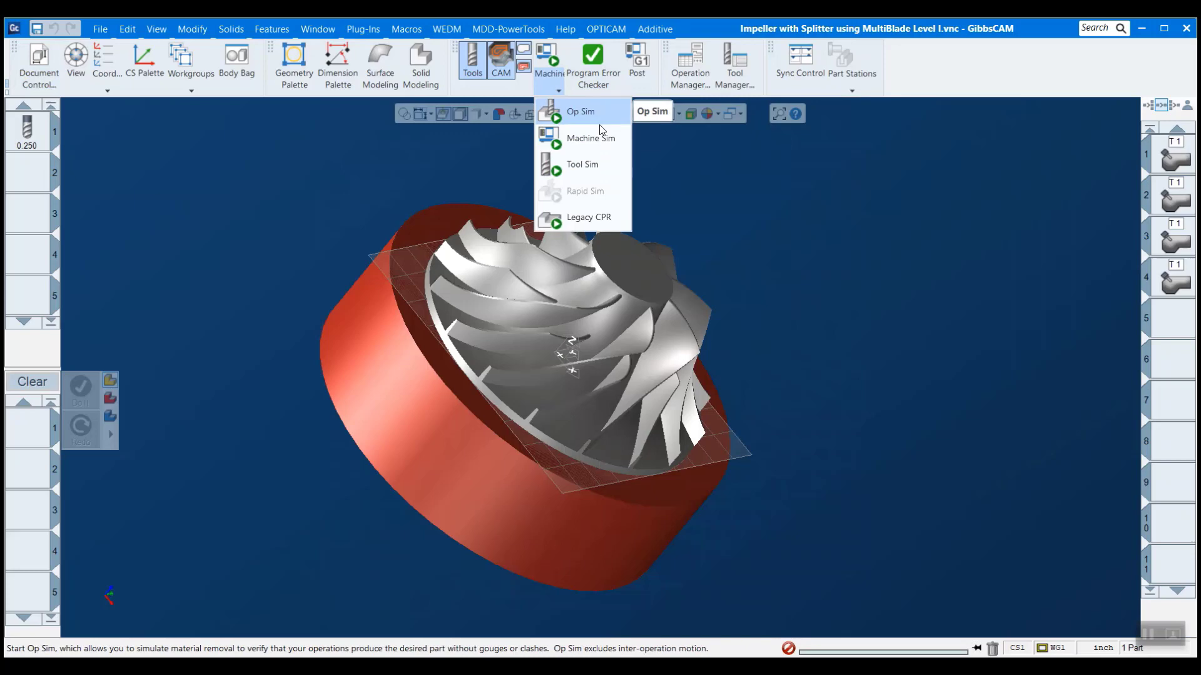
pyautogui.moveTo(590, 137)
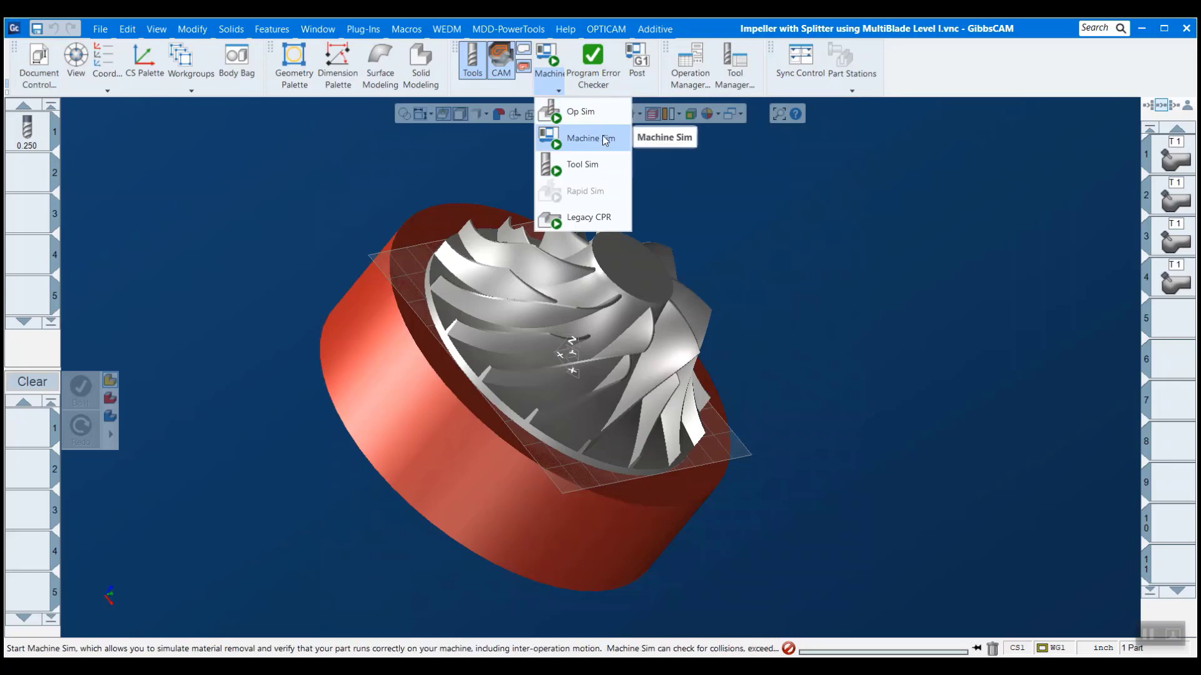
# Launch Machine Sim for the impeller program.
pyautogui.click(586, 138)
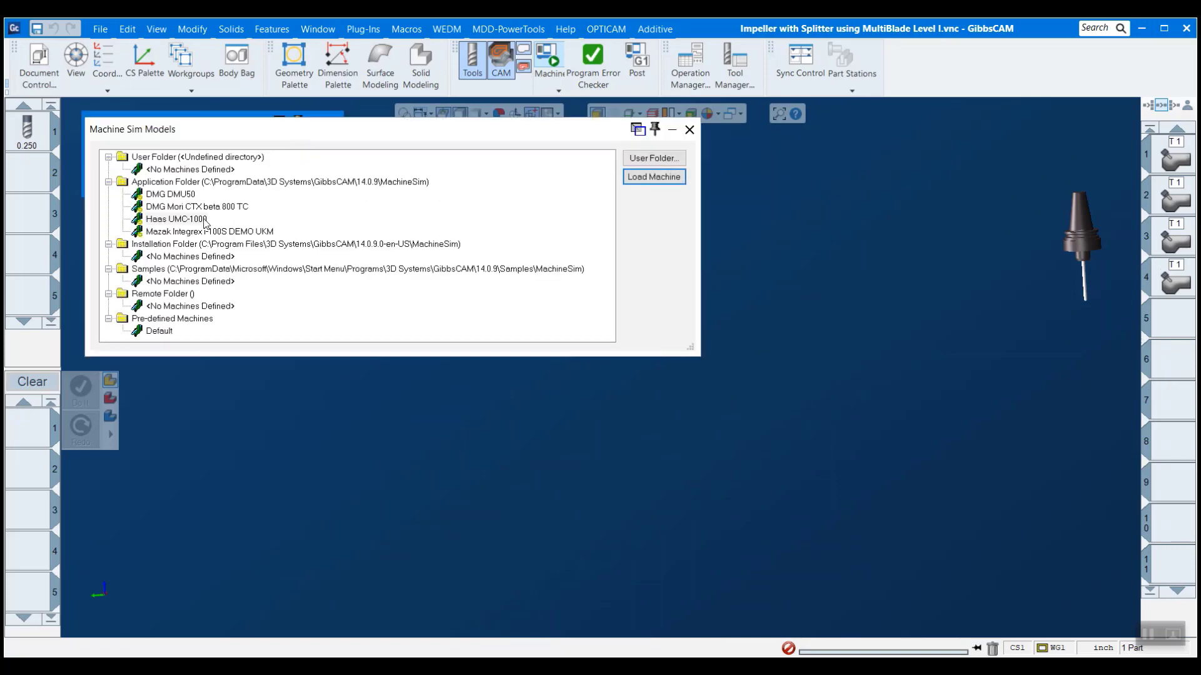
# Load the Haas UMC-1000 model from the Application Folder and close the models list.
pyautogui.click(175, 219)
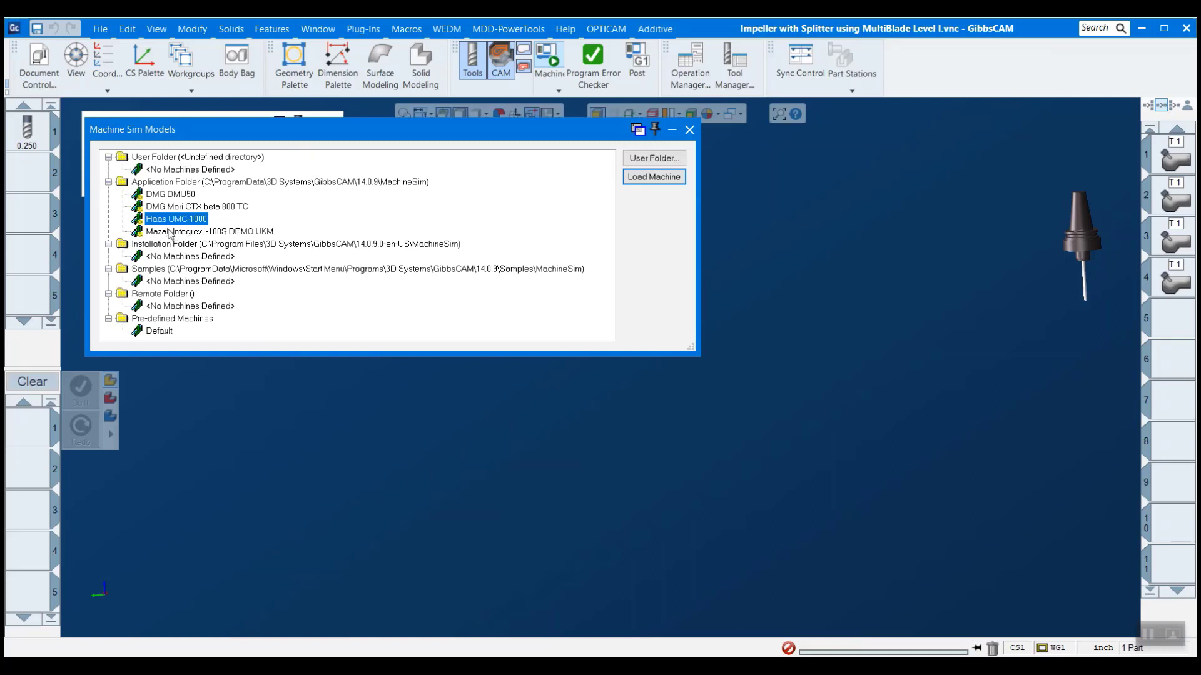
pyautogui.click(653, 176)
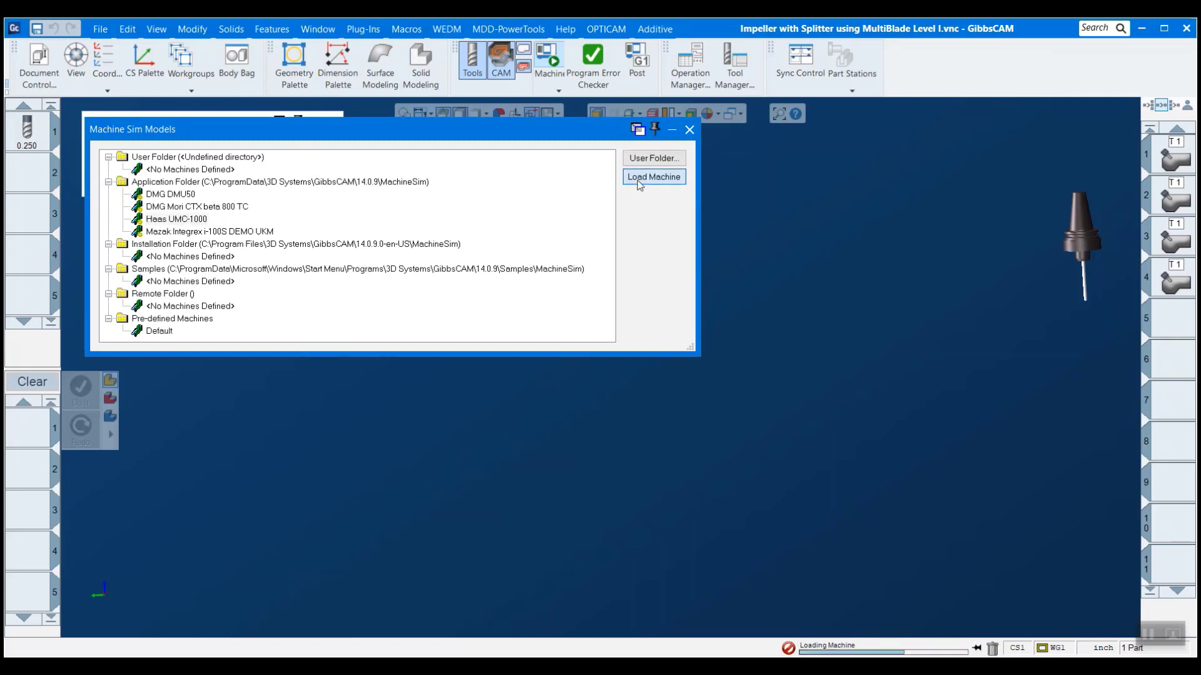
pyautogui.click(653, 176)
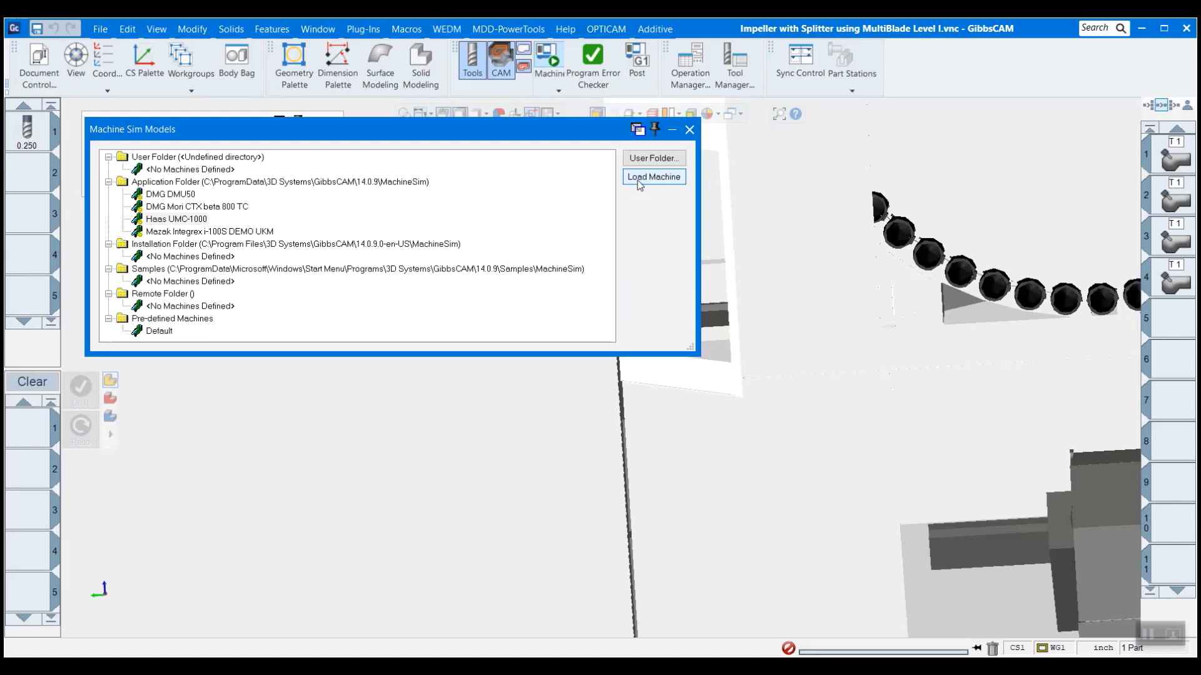
pyautogui.click(652, 177)
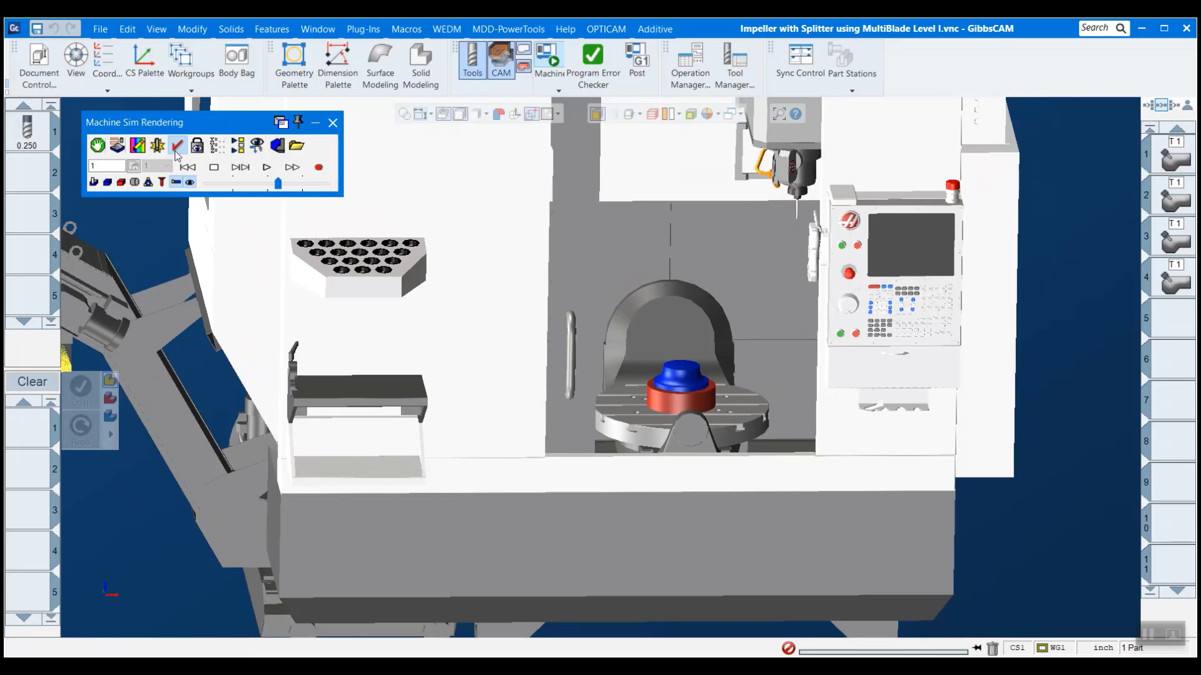
pyautogui.moveTo(176, 146)
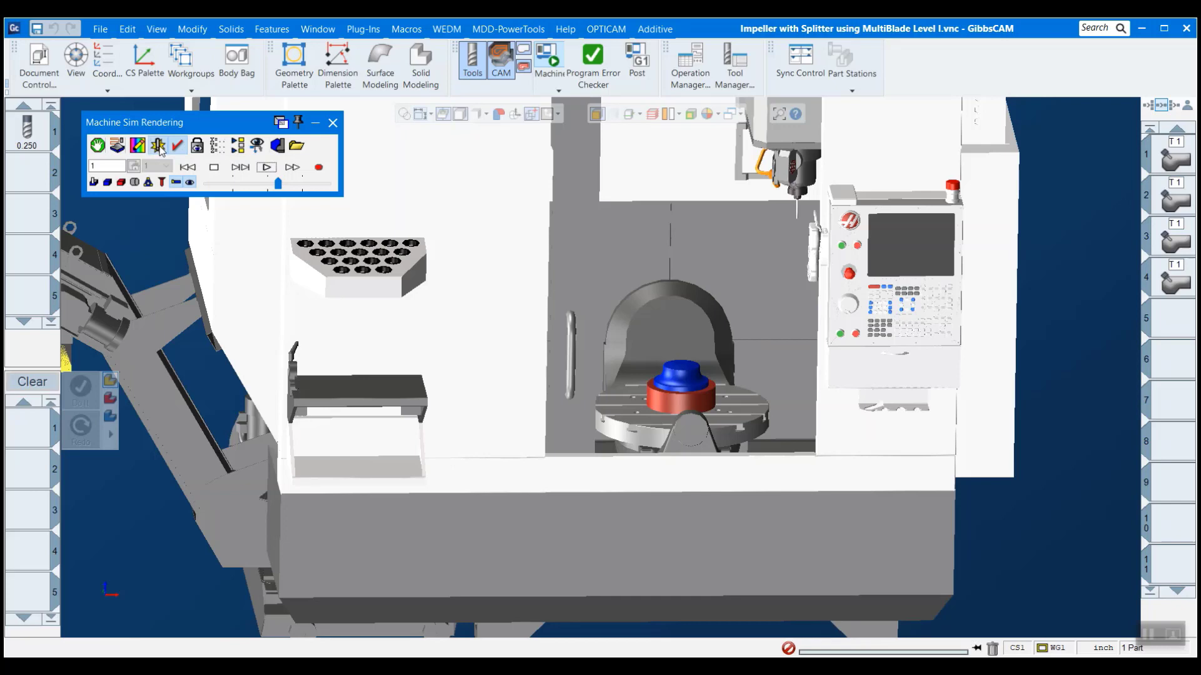
pyautogui.moveTo(157, 145)
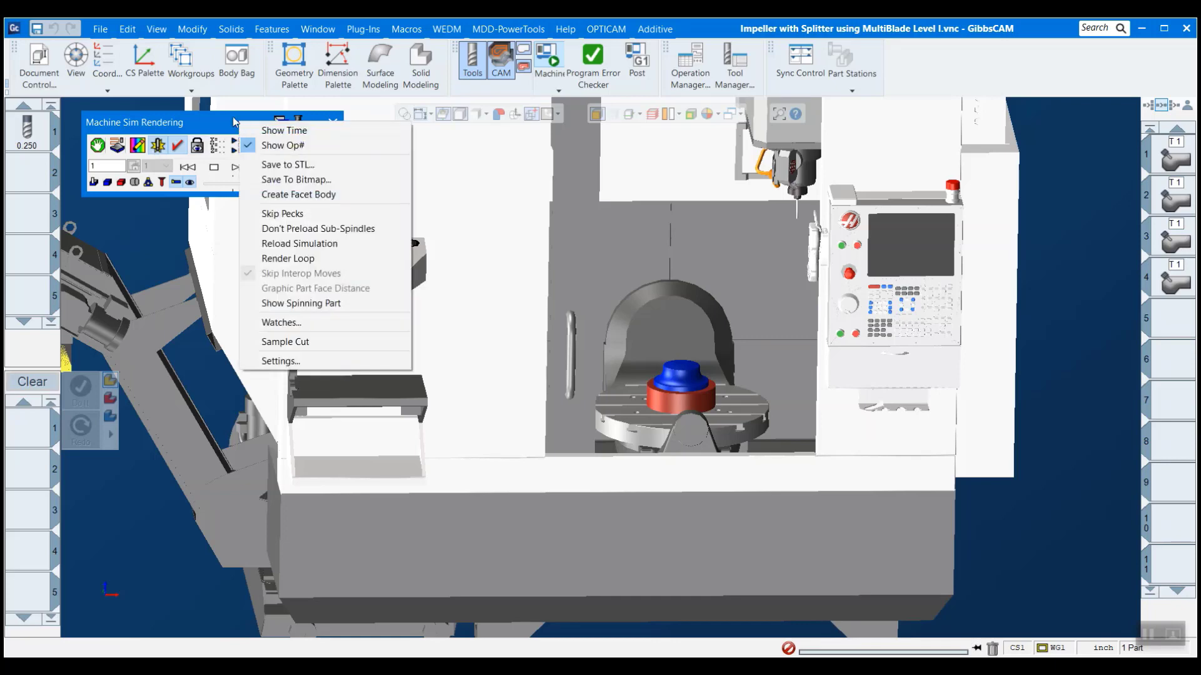
pyautogui.moveTo(323, 179)
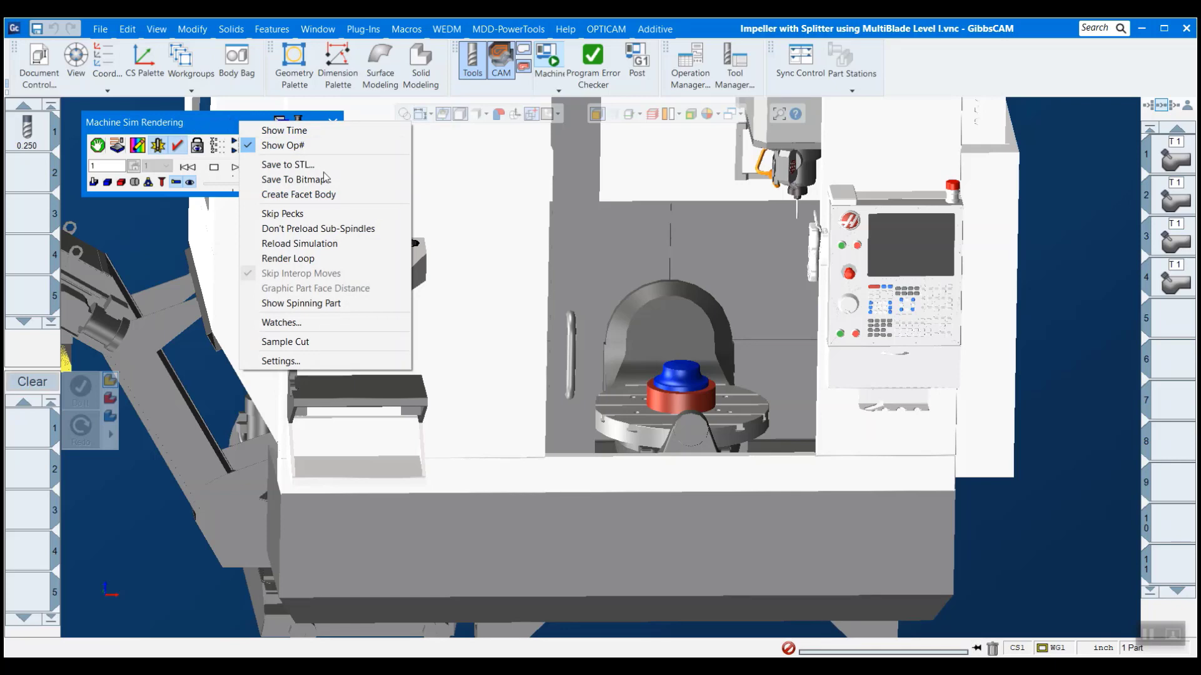
# Enable Beep, Log to Display, Stock Flash and Stop Animation collision alerts in the simulation settings.
pyautogui.click(280, 361)
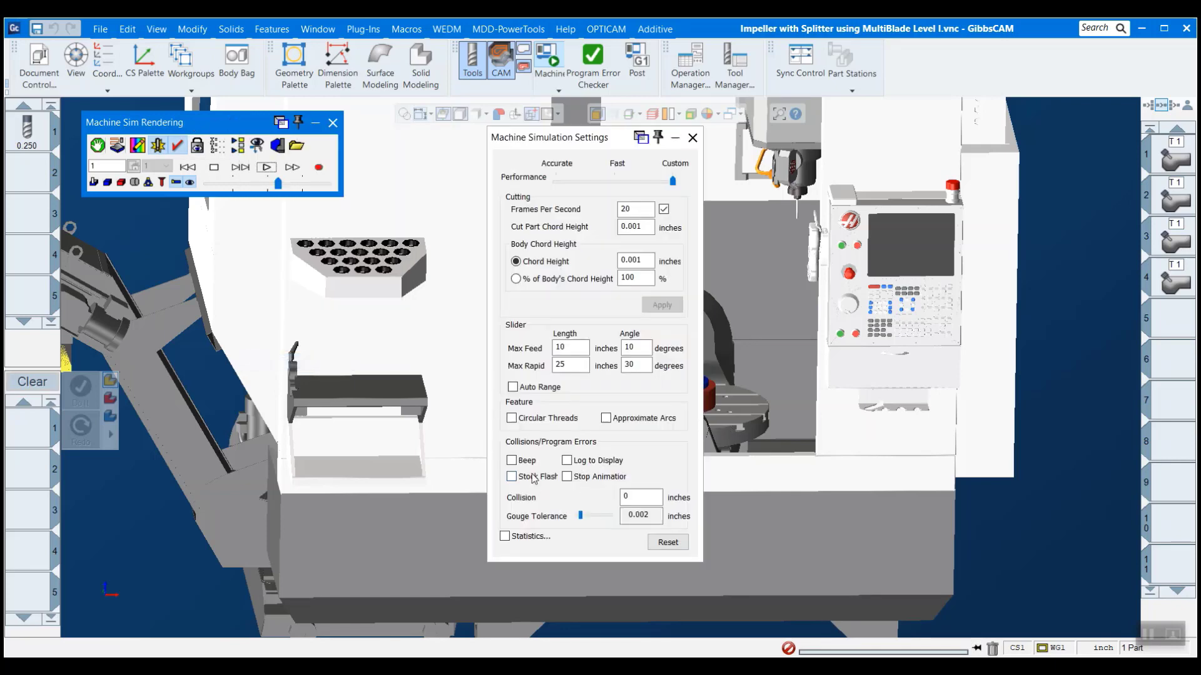
pyautogui.click(512, 476)
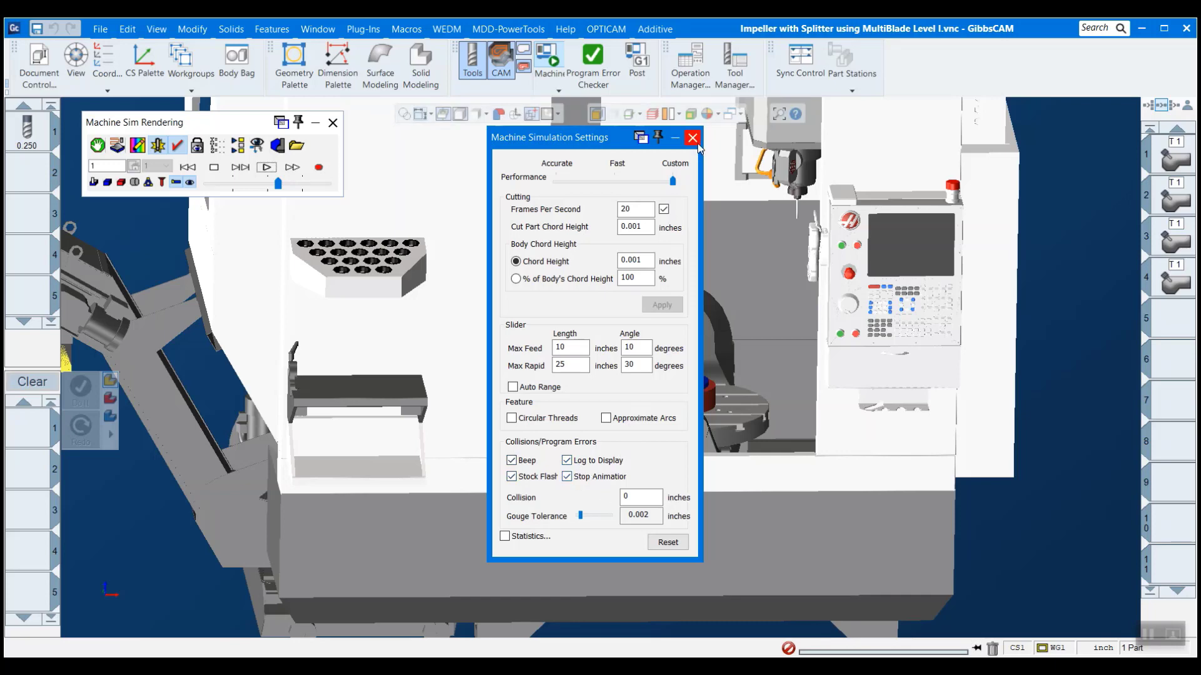
pyautogui.click(691, 137)
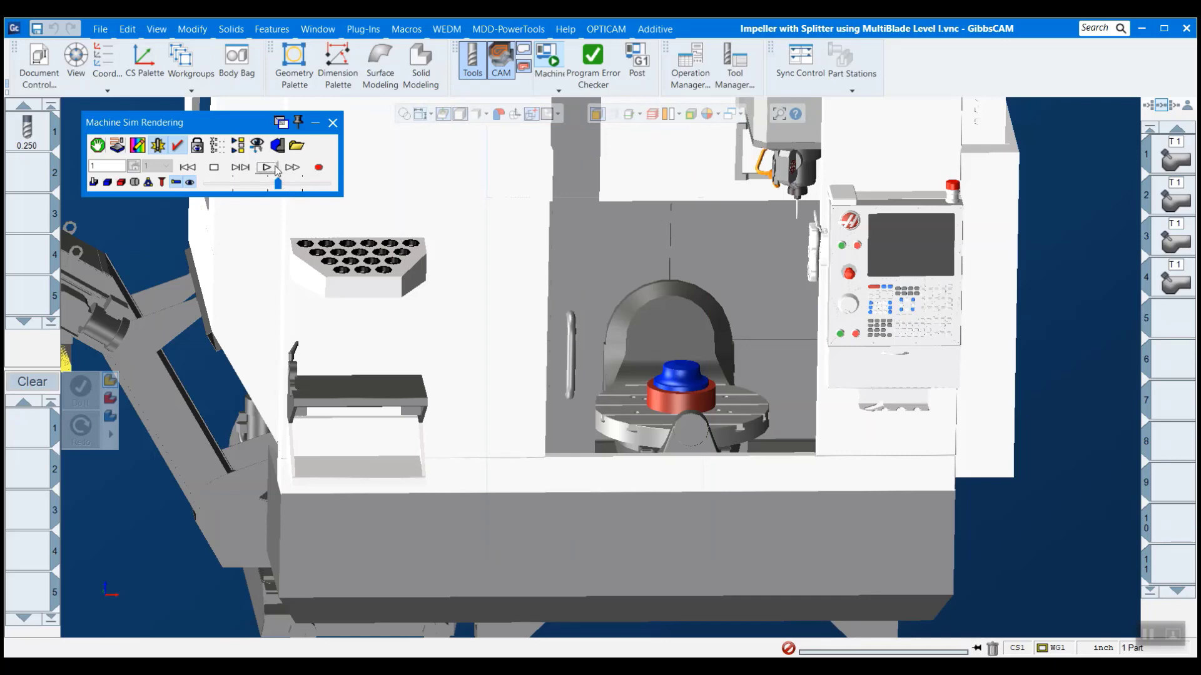
# Play the simulation, review the C axis–spindle rapid clash entry, and slow playback.
pyautogui.click(265, 166)
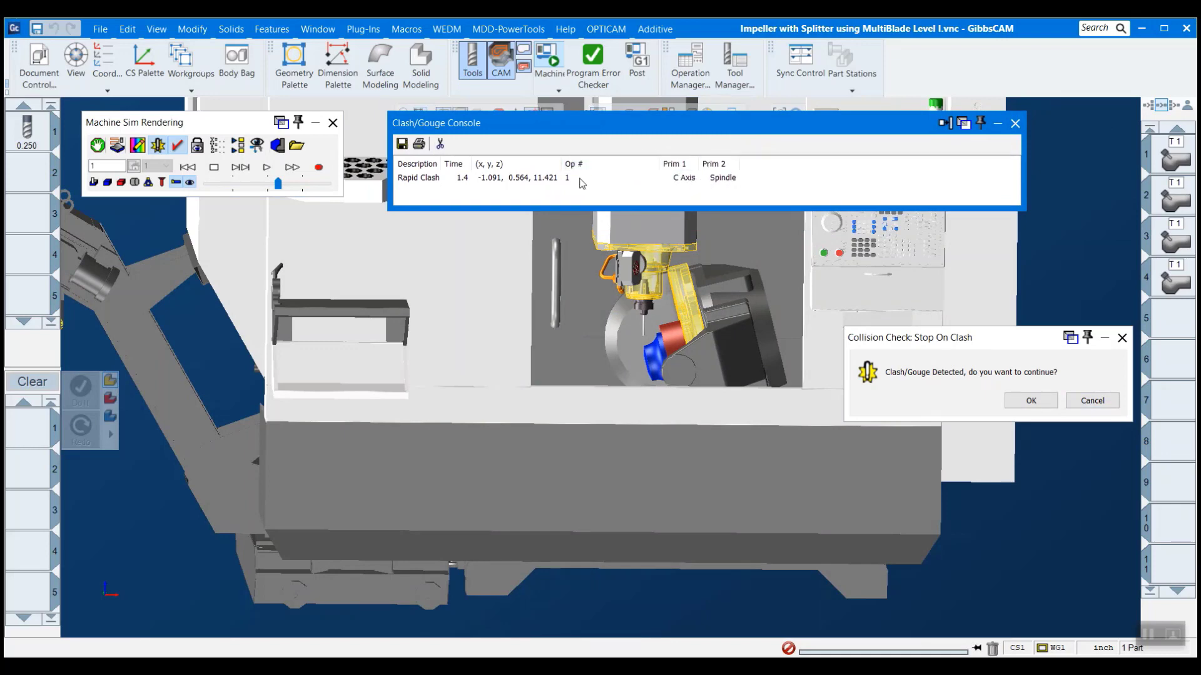
pyautogui.click(475, 176)
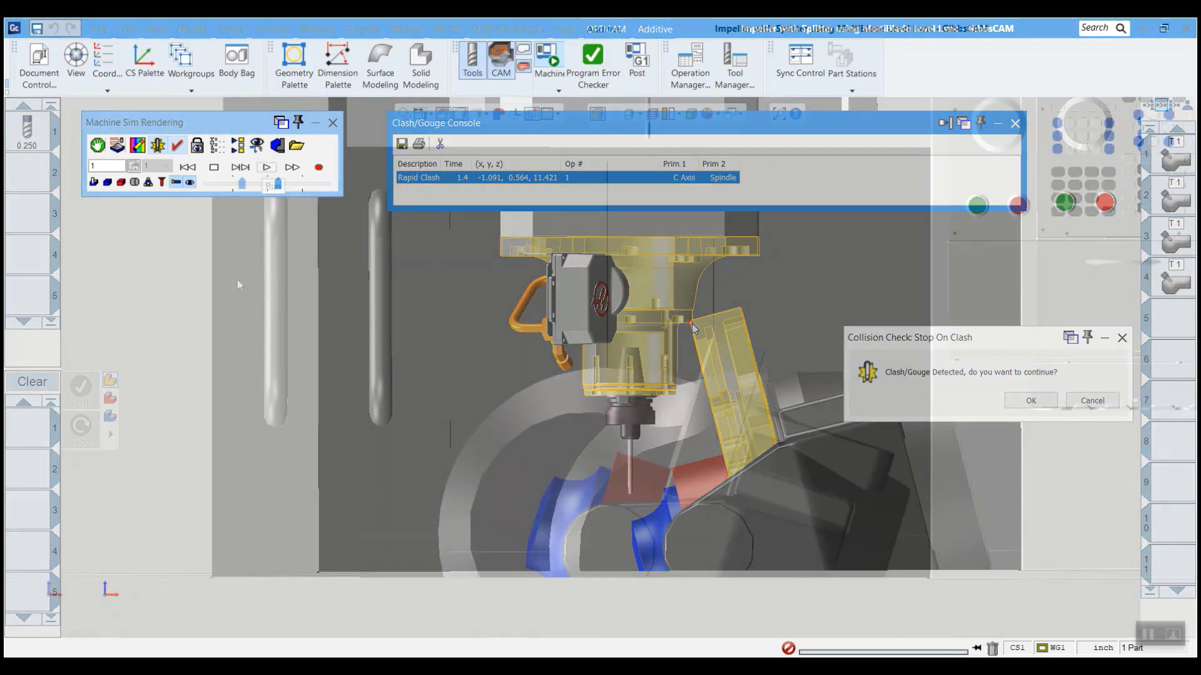
pyautogui.click(1029, 401)
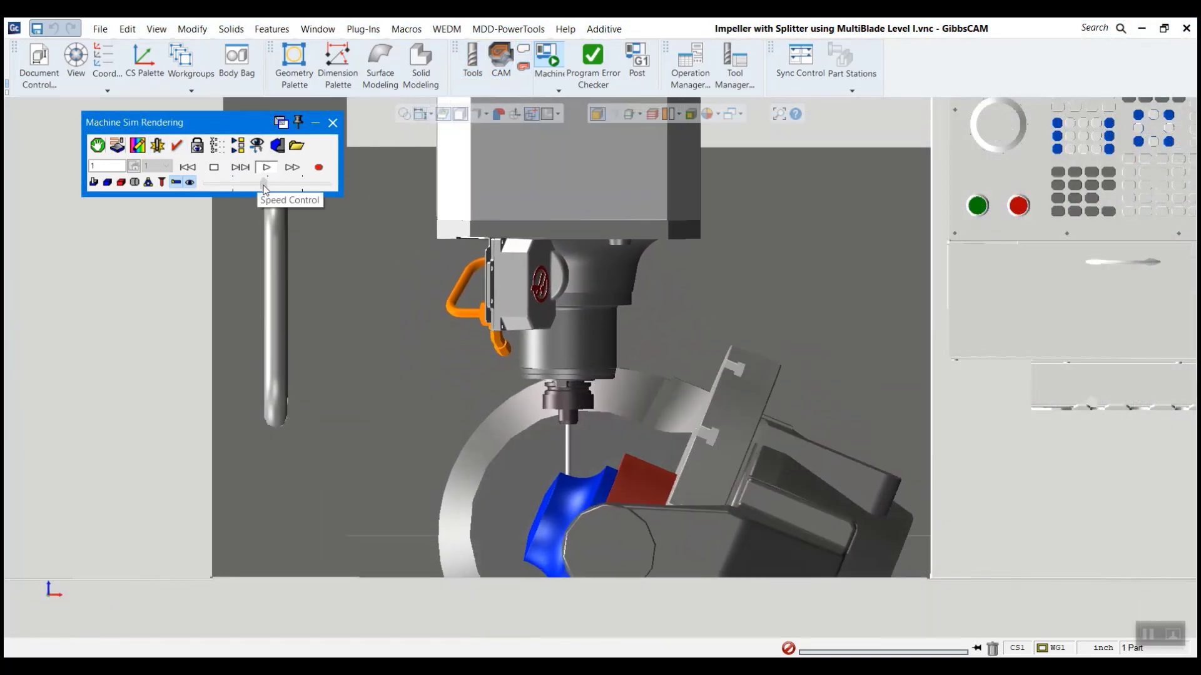